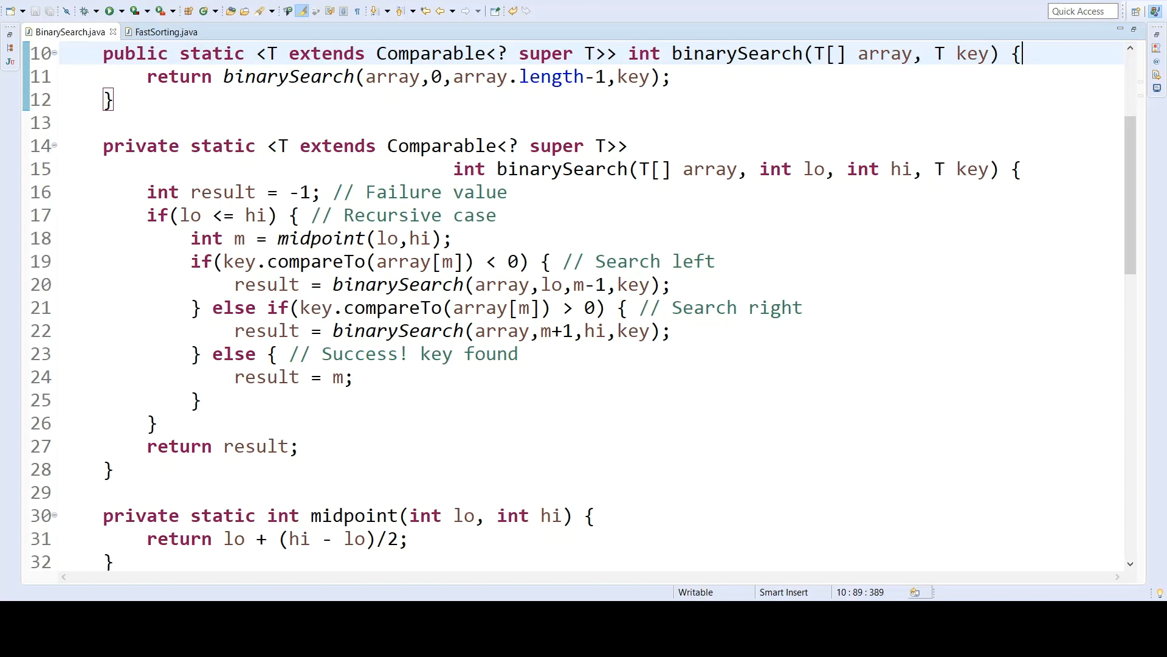
mouse_move(959, 17)
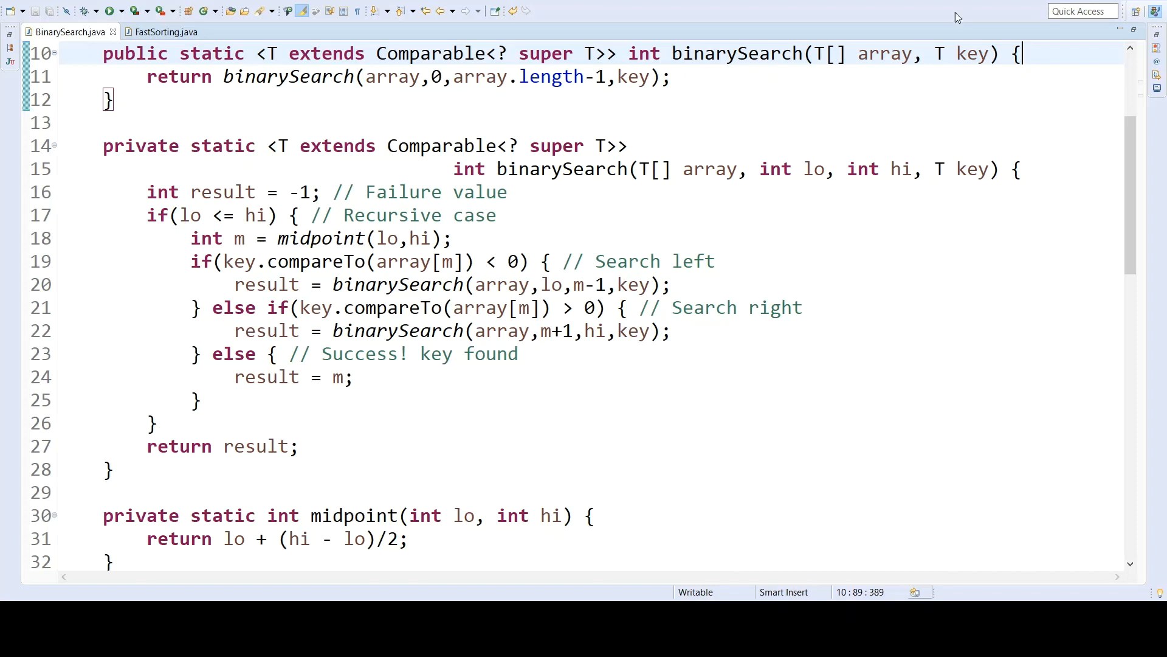
mouse_move(763, 134)
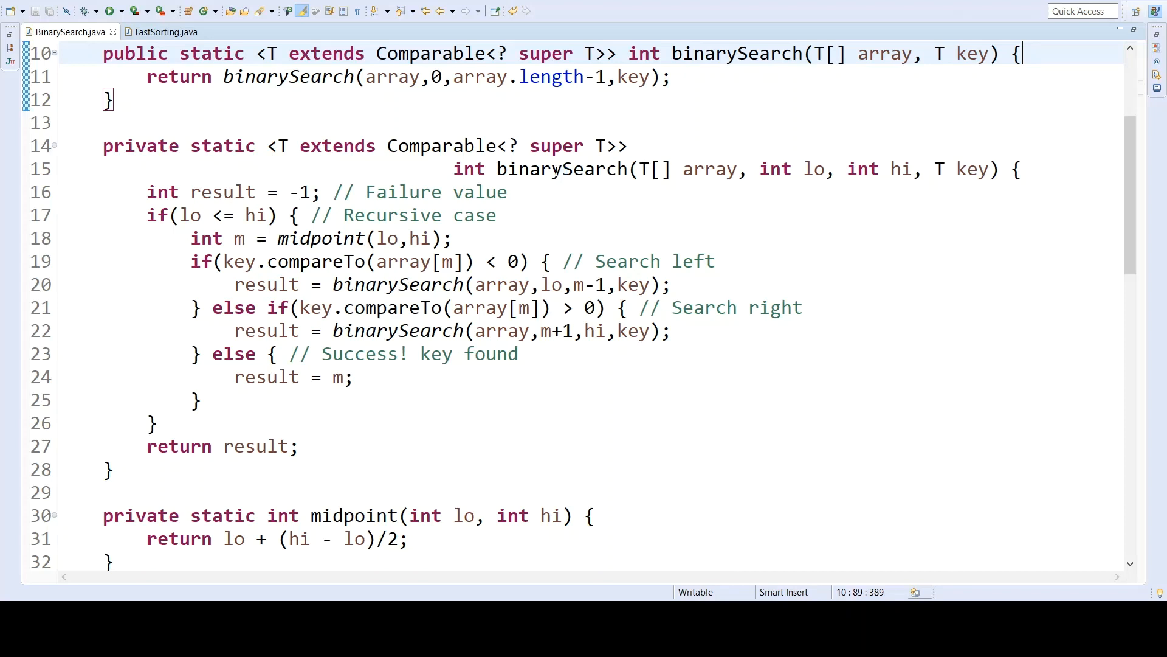
Step: Review the private recursive helper binarySearch signature with its array, lo and hi parameters
double_click(562, 169)
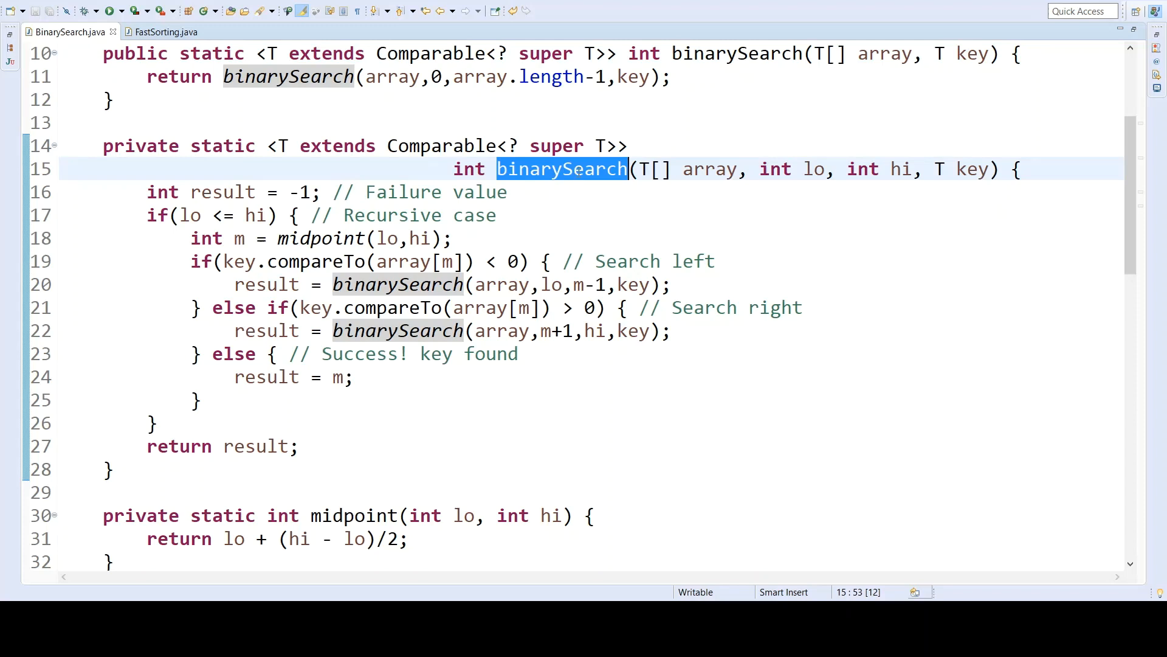
double_click(709, 169)
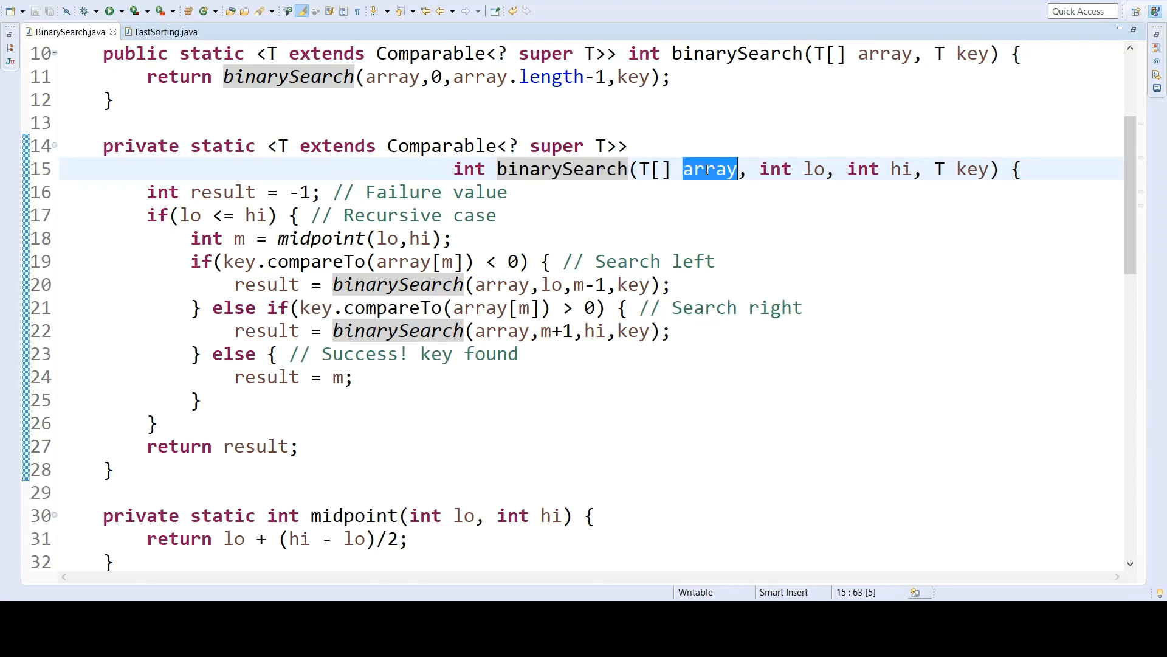
double_click(774, 169)
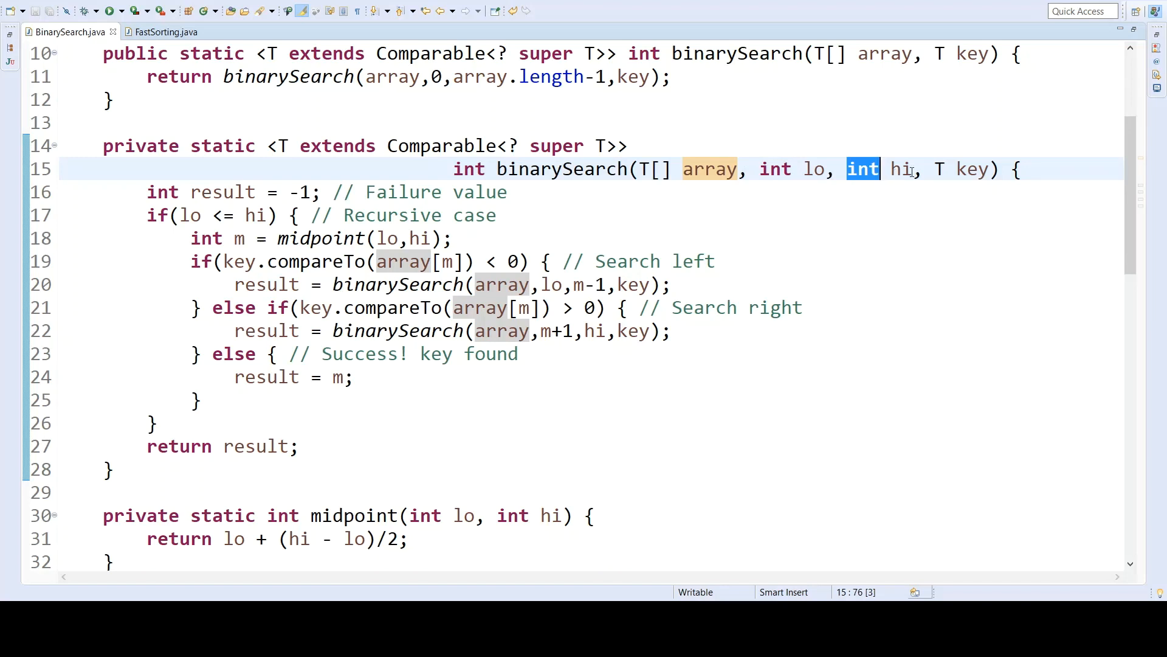
double_click(971, 169)
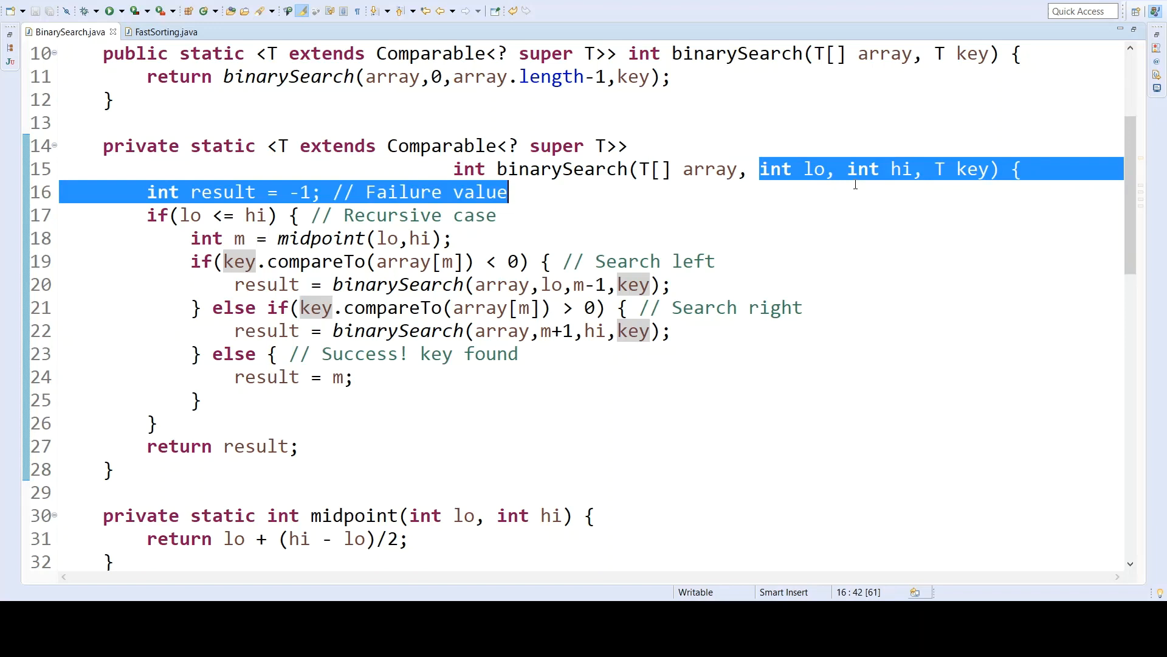
left_click(919, 169)
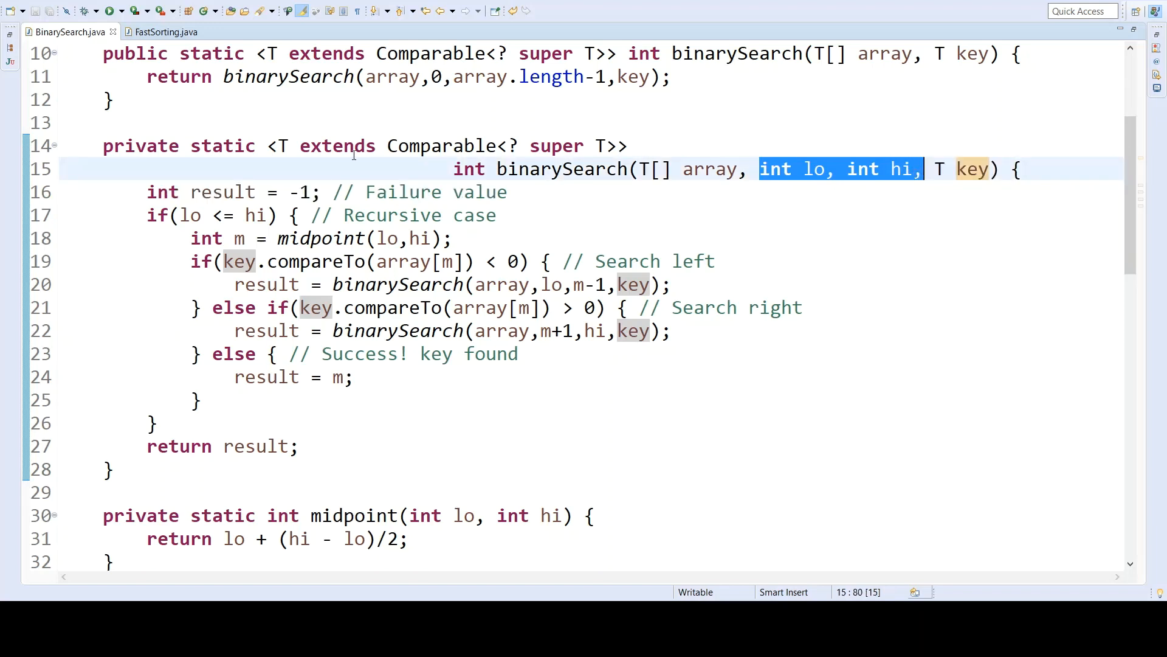
double_click(139, 145)
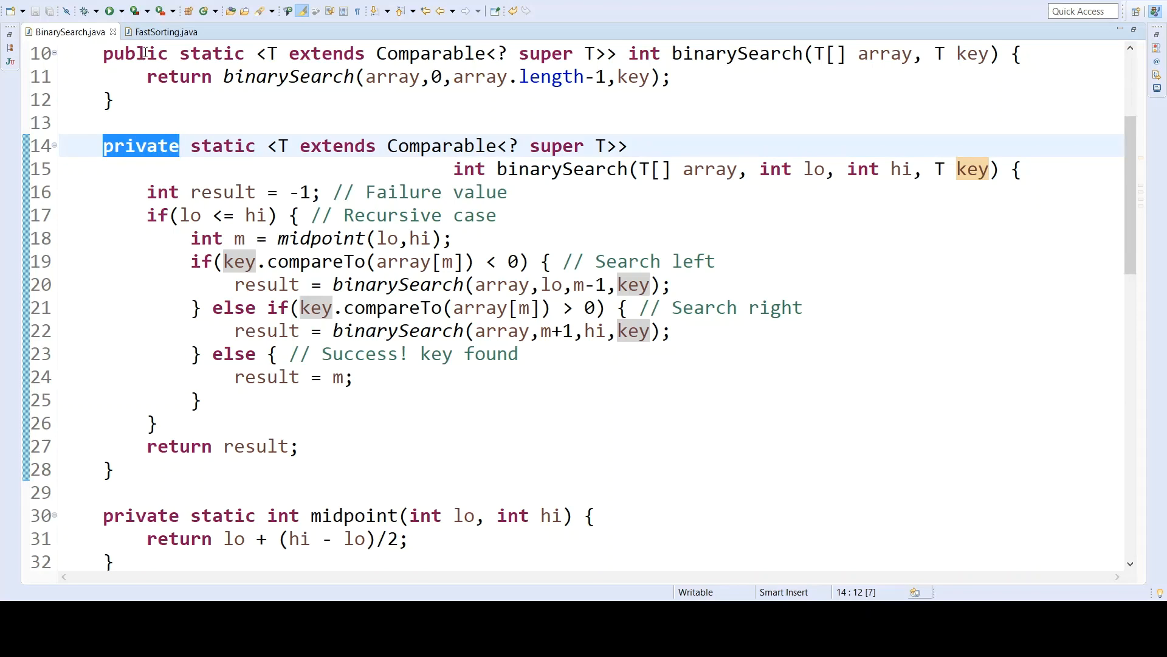
mouse_move(750, 76)
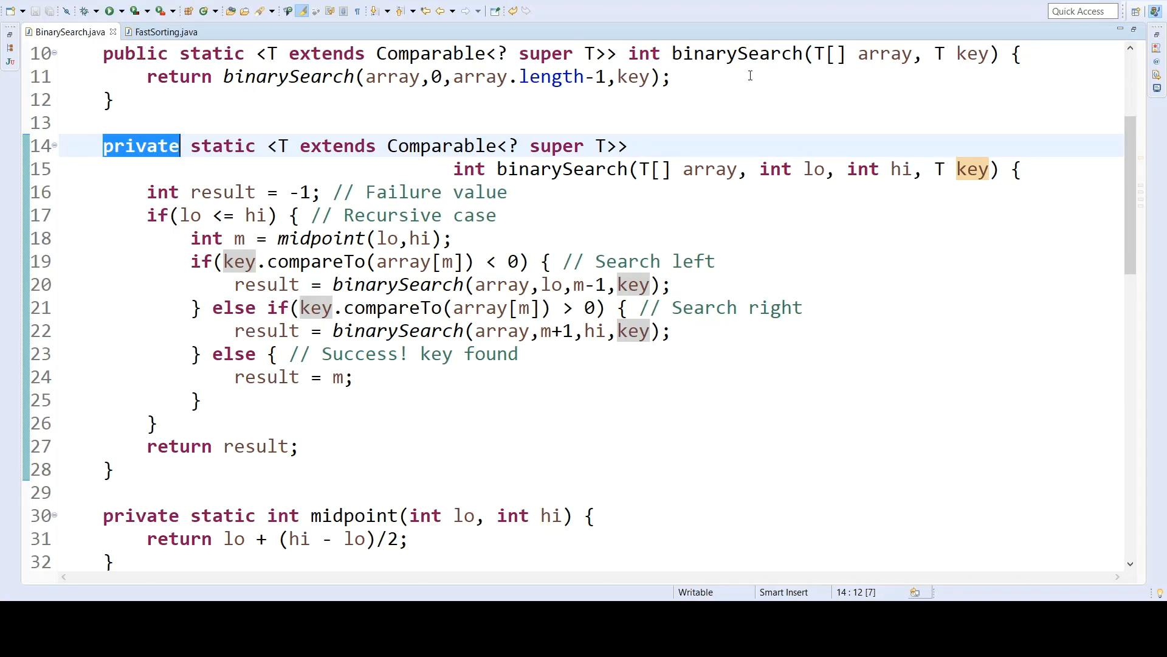
Step: Review the public binarySearch array and key parameters and the Comparable type bound
double_click(884, 52)
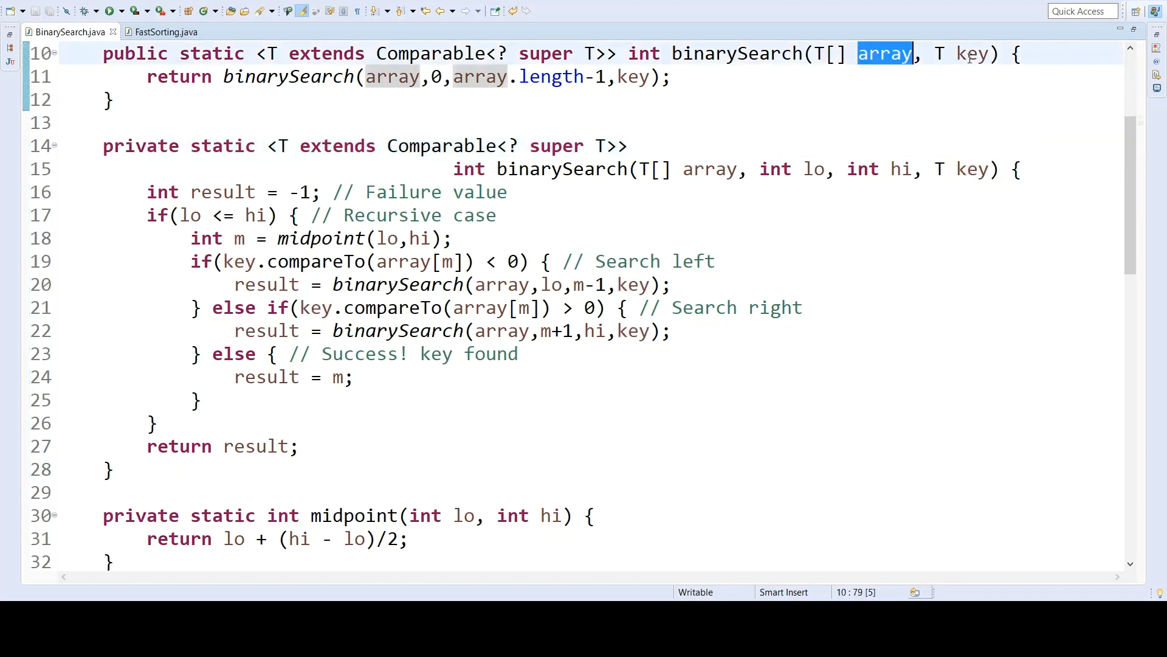
double_click(973, 54)
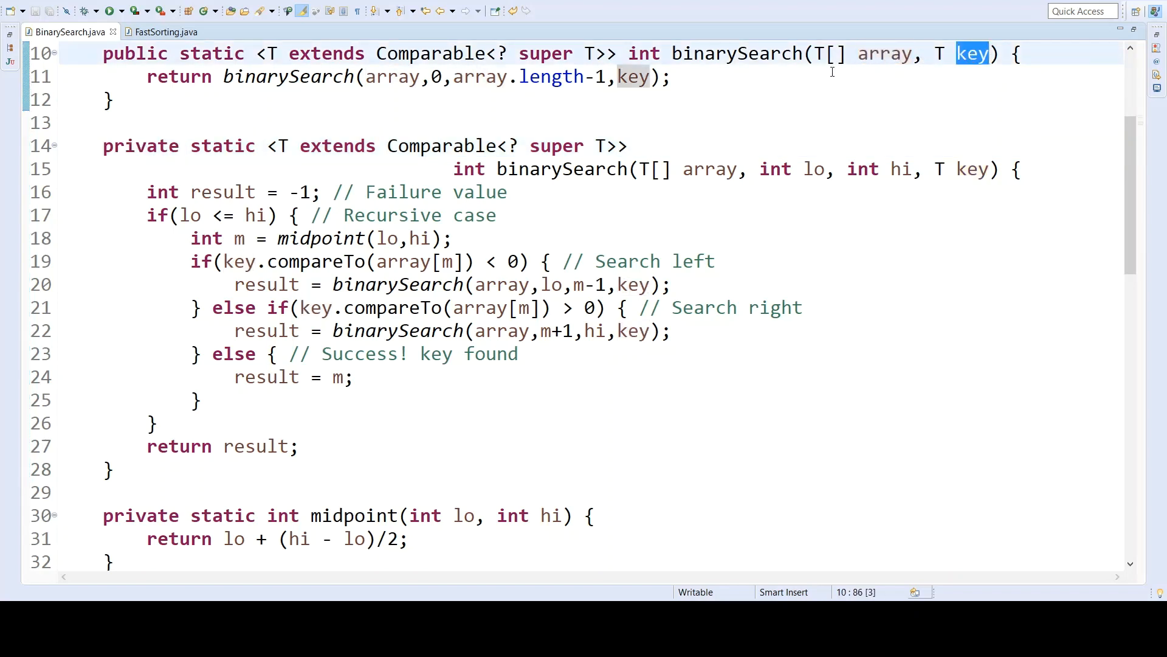
mouse_move(763, 80)
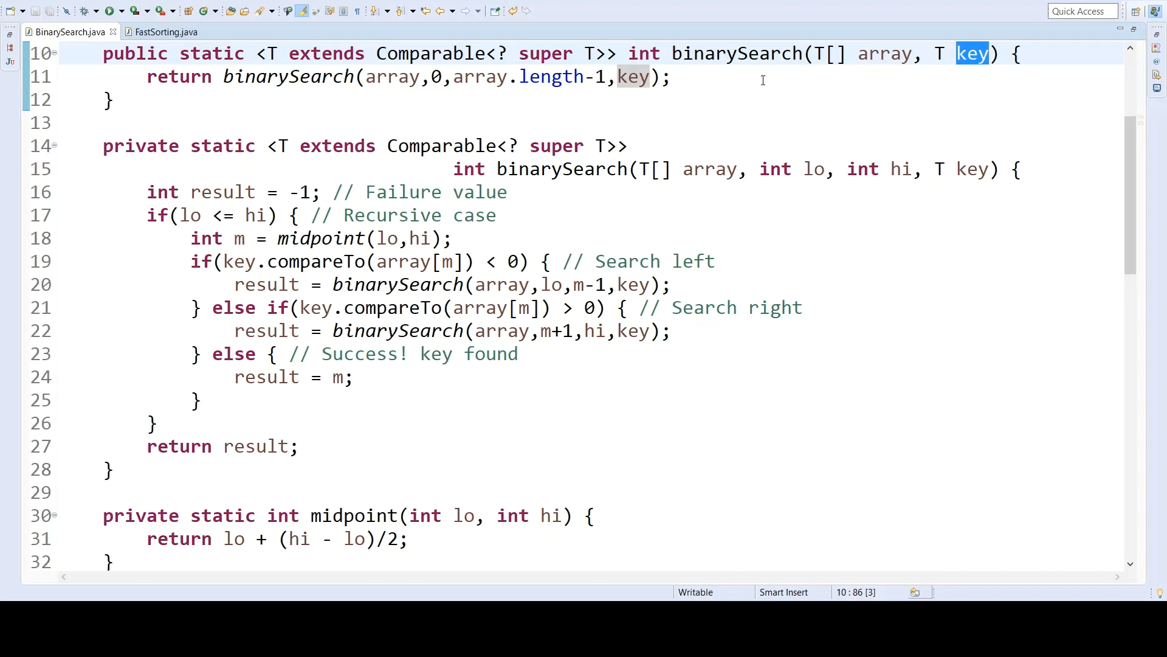
left_click(442, 76)
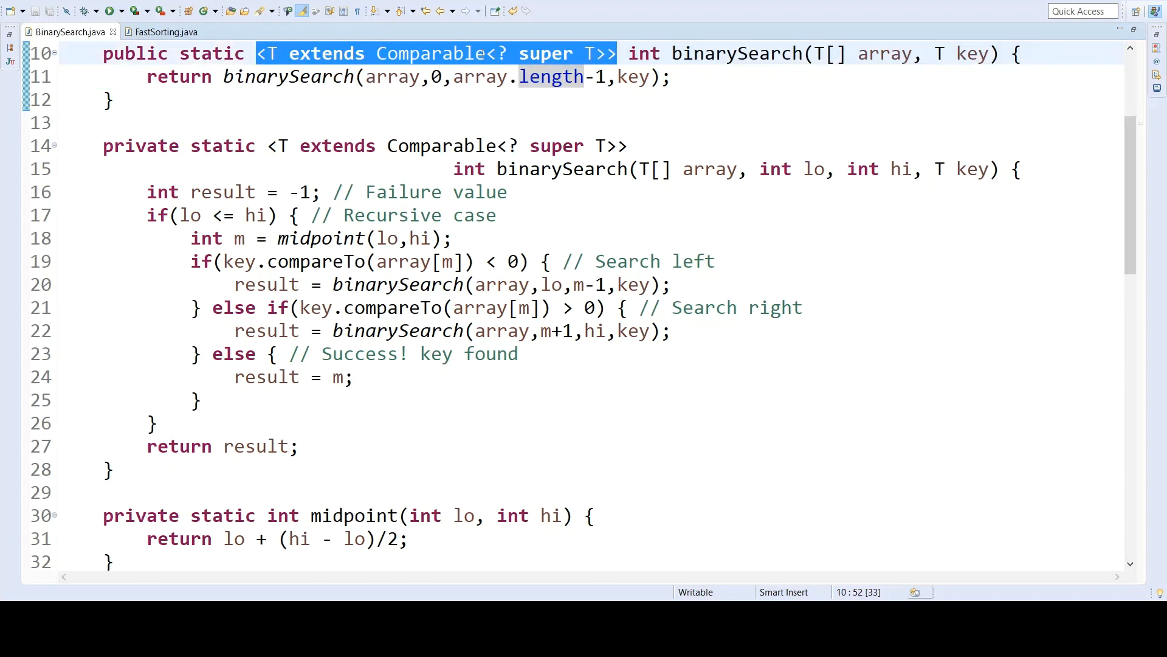
double_click(431, 53)
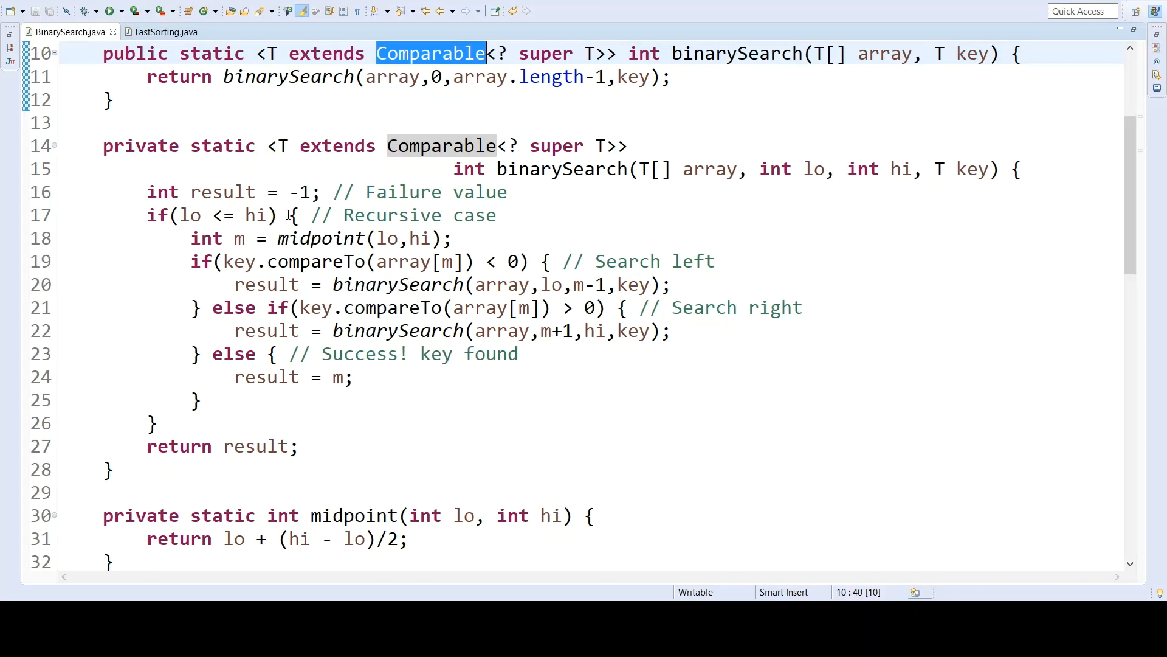
mouse_move(378, 354)
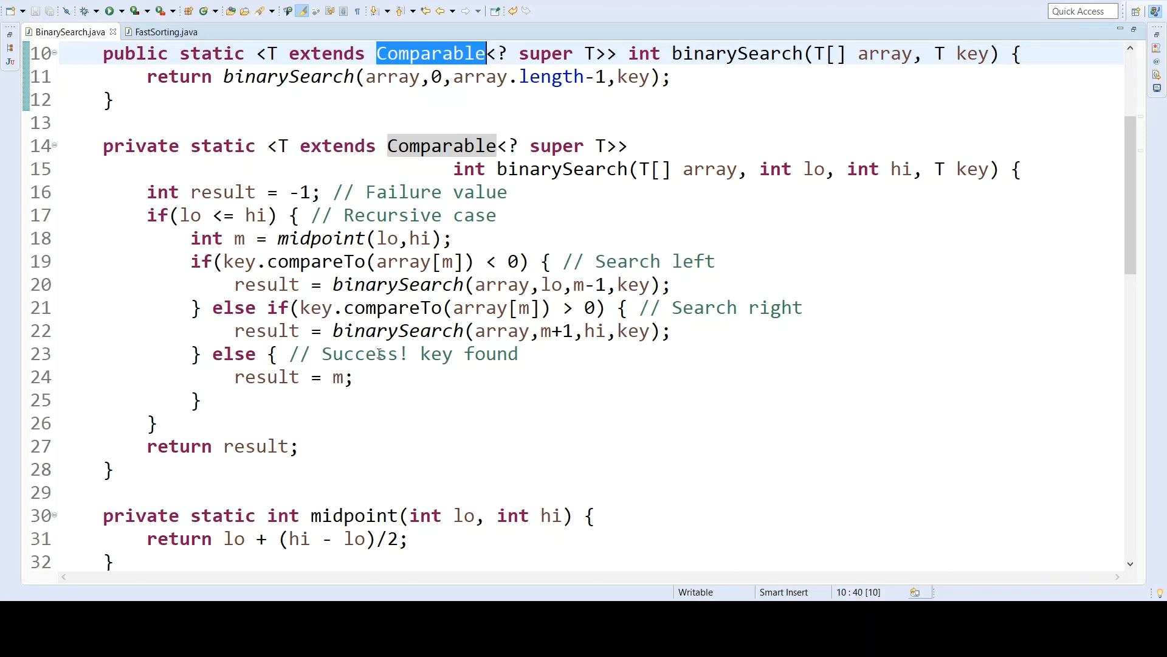
mouse_move(409, 232)
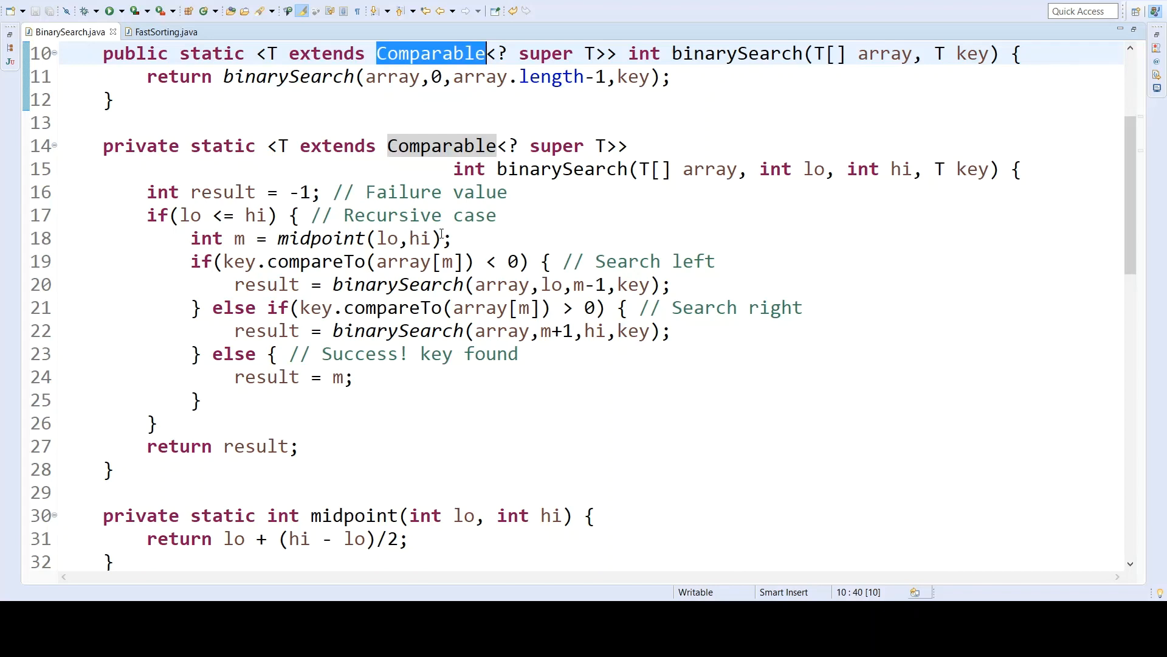
left_click(321, 237)
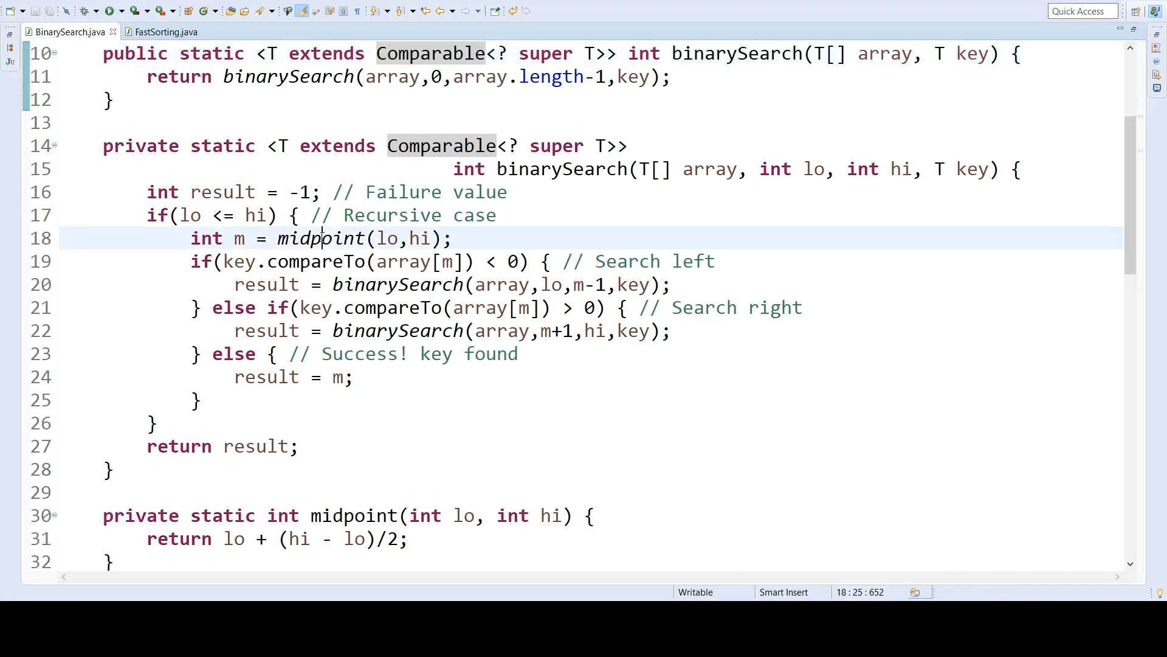
double_click(320, 238)
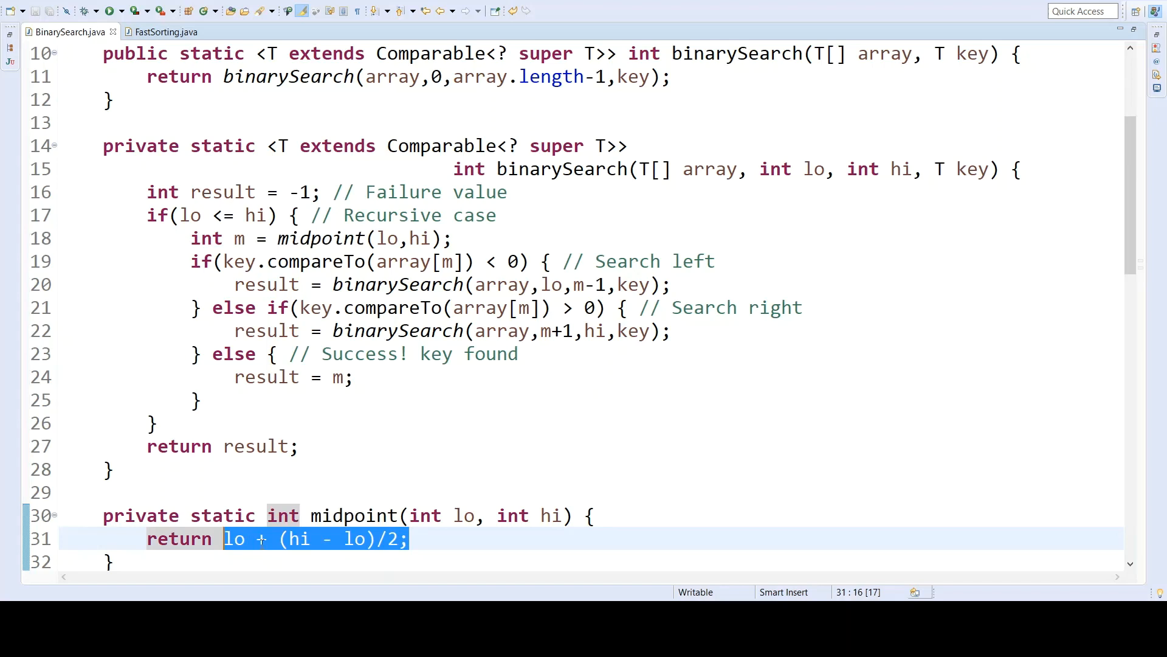
Step: Walk through the midpoint formula, the lo <= hi condition, the recursive case block and result
left_click(421, 538)
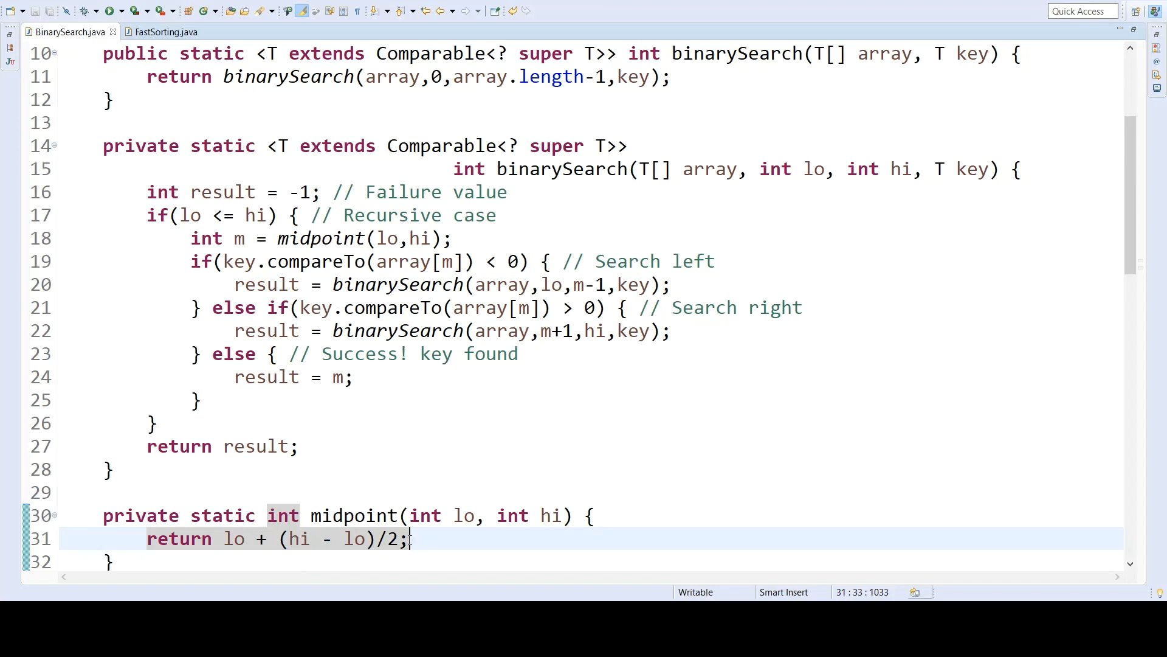
mouse_move(439, 495)
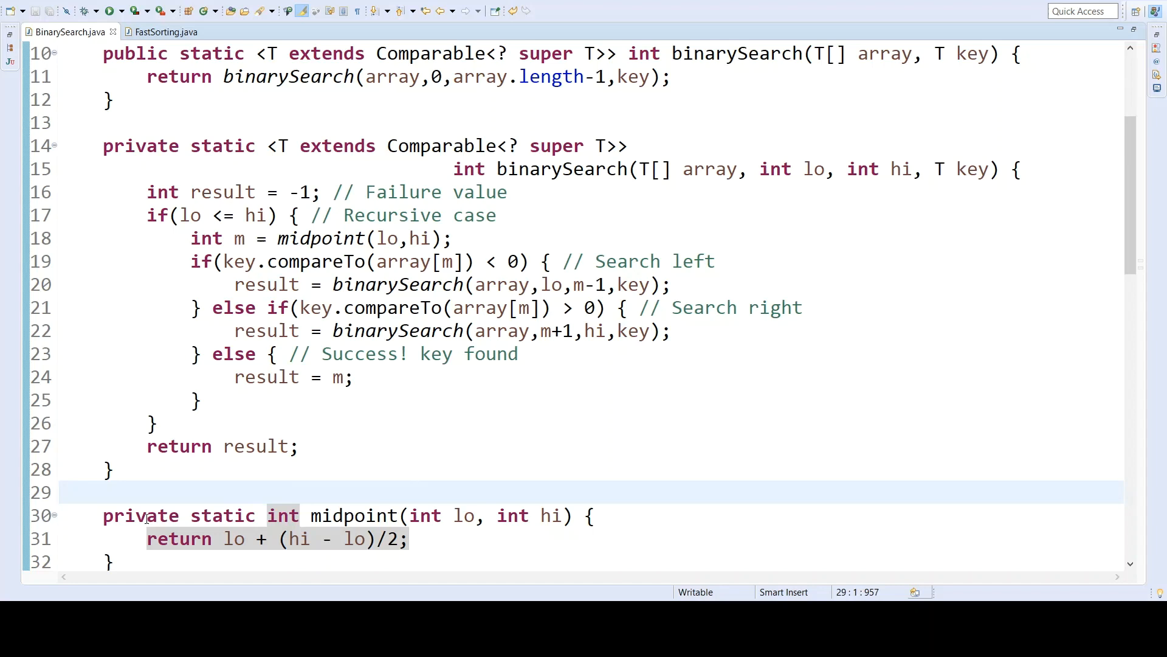
double_click(140, 516)
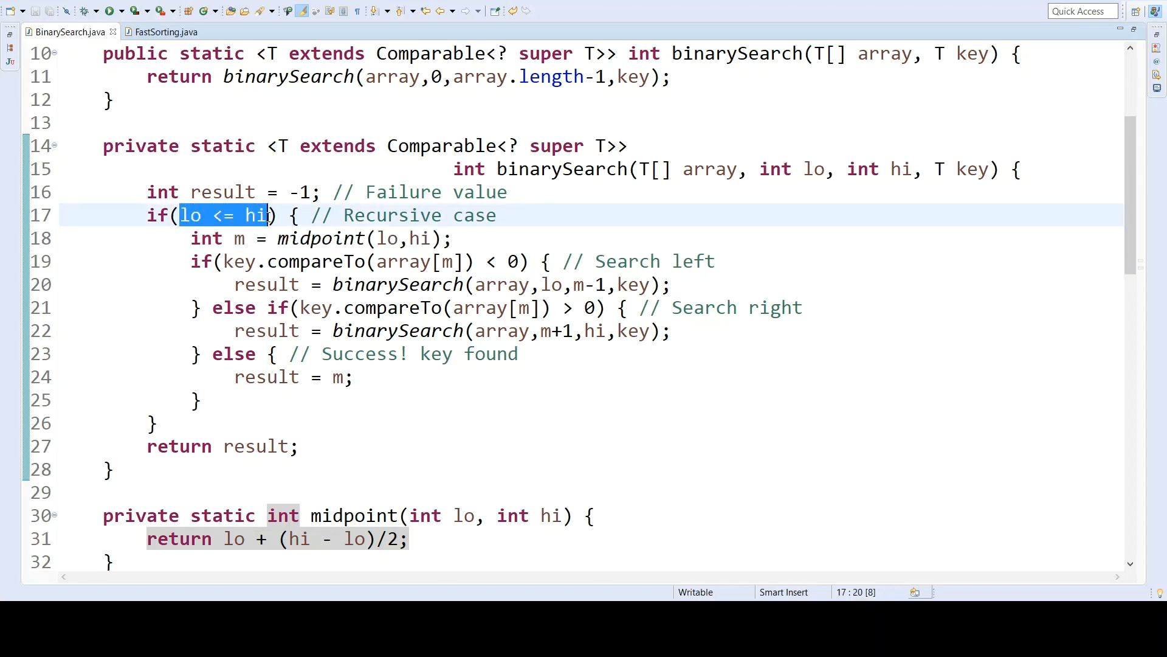
left_click_drag(178, 215, 191, 261)
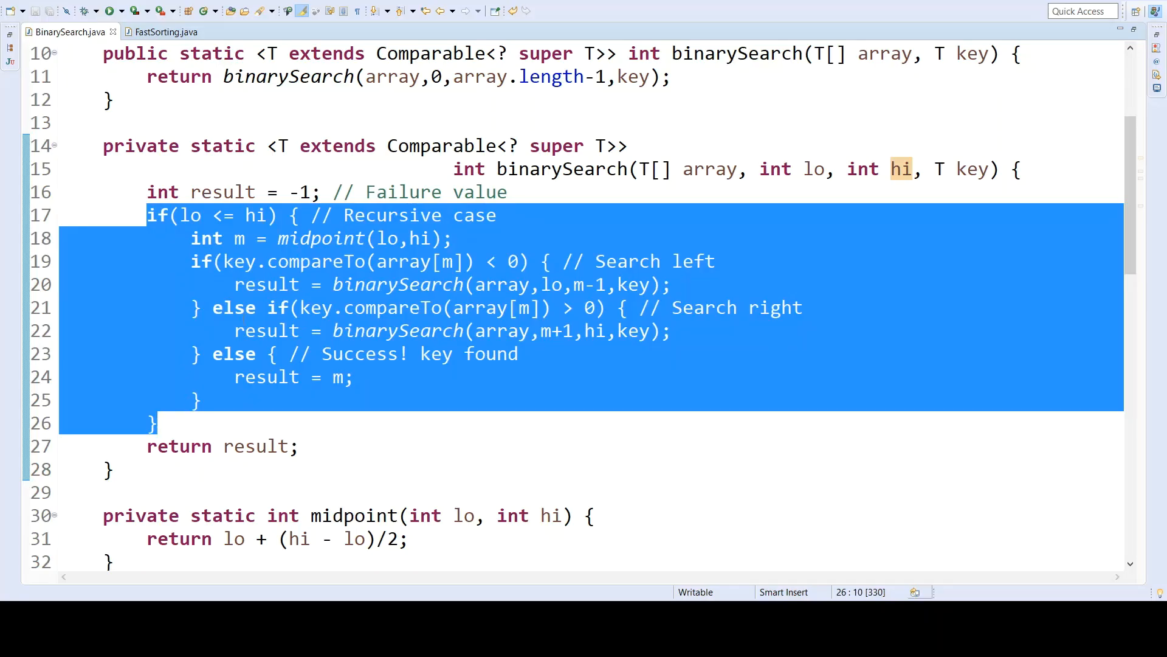
left_click(270, 447)
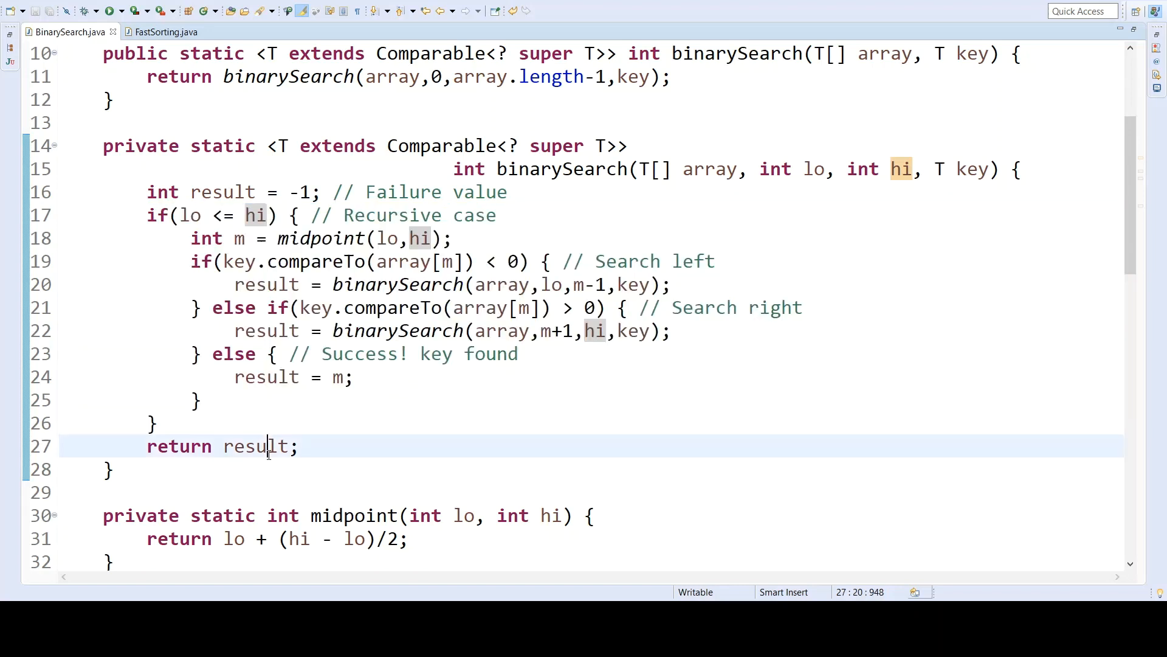
double_click(255, 446)
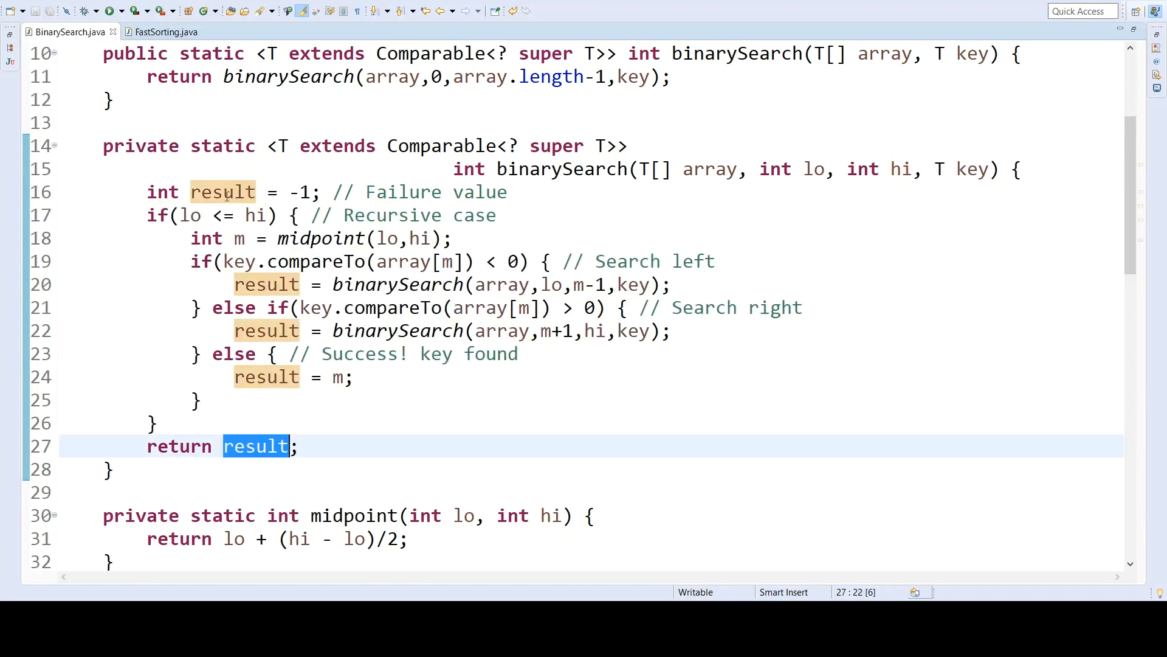
double_click(221, 192)
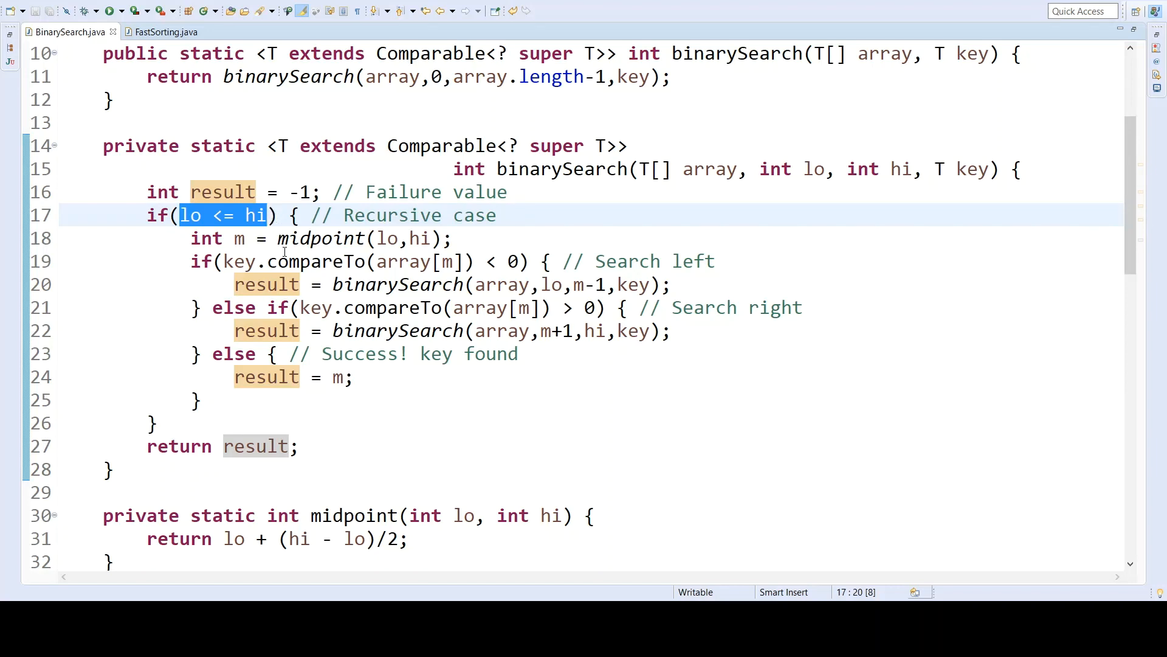
Step: Trace the search-left branch: key compared with array[m], recursing on lo to m-1
left_click(270, 262)
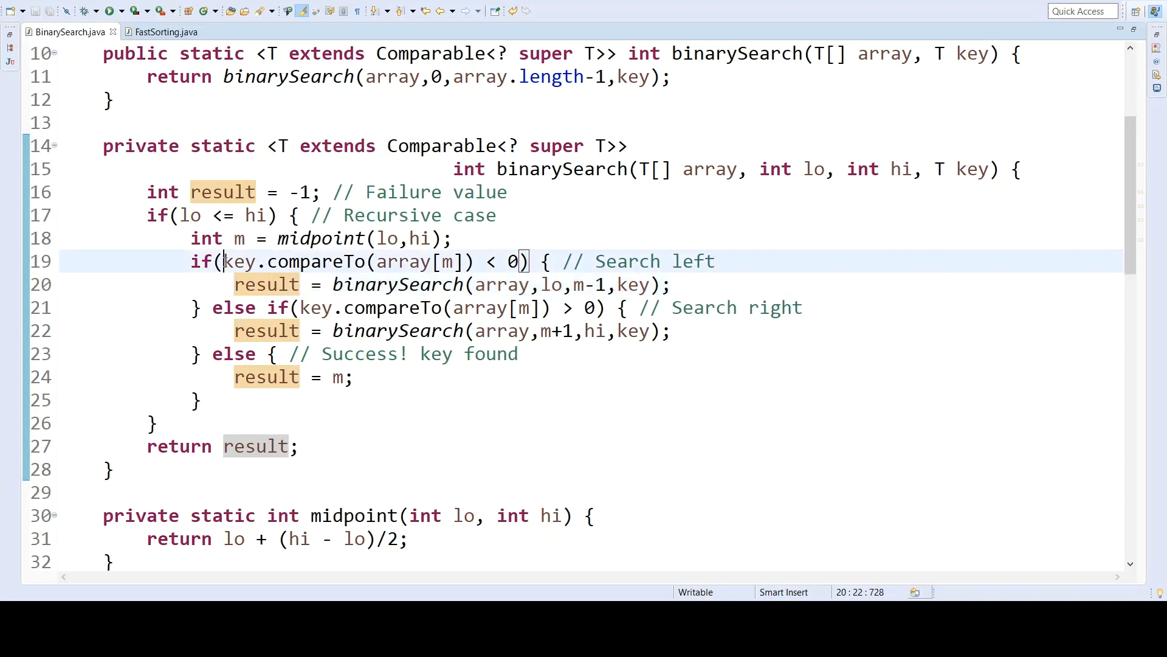
double_click(239, 262)
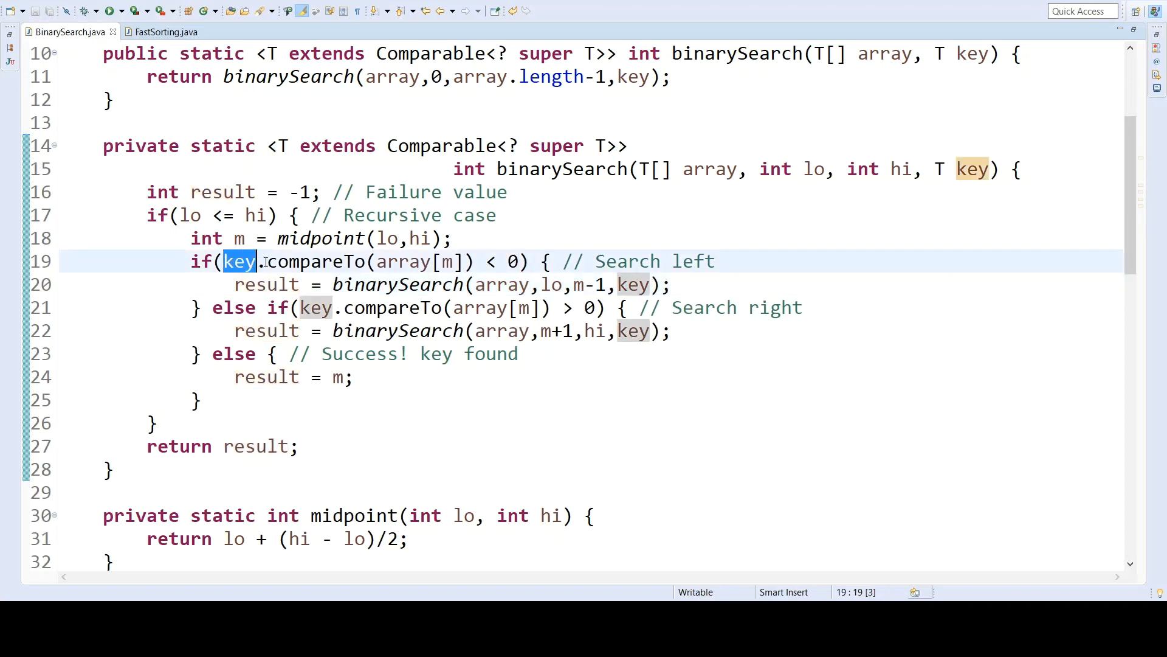
left_click(377, 262)
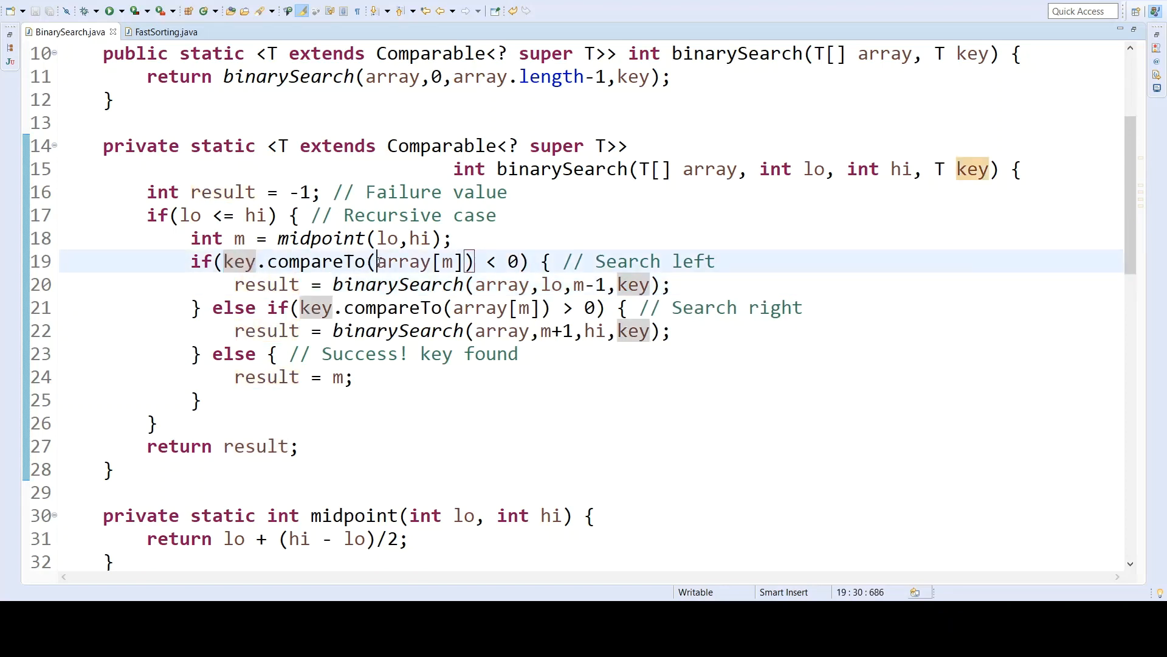
double_click(417, 261)
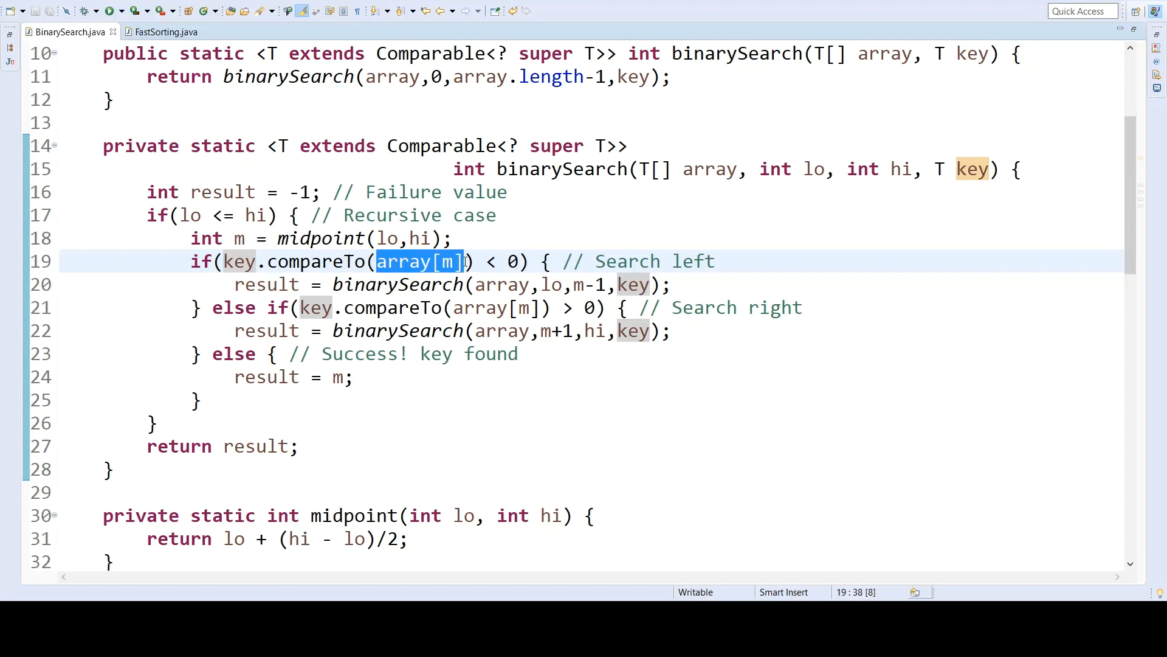
mouse_move(638, 261)
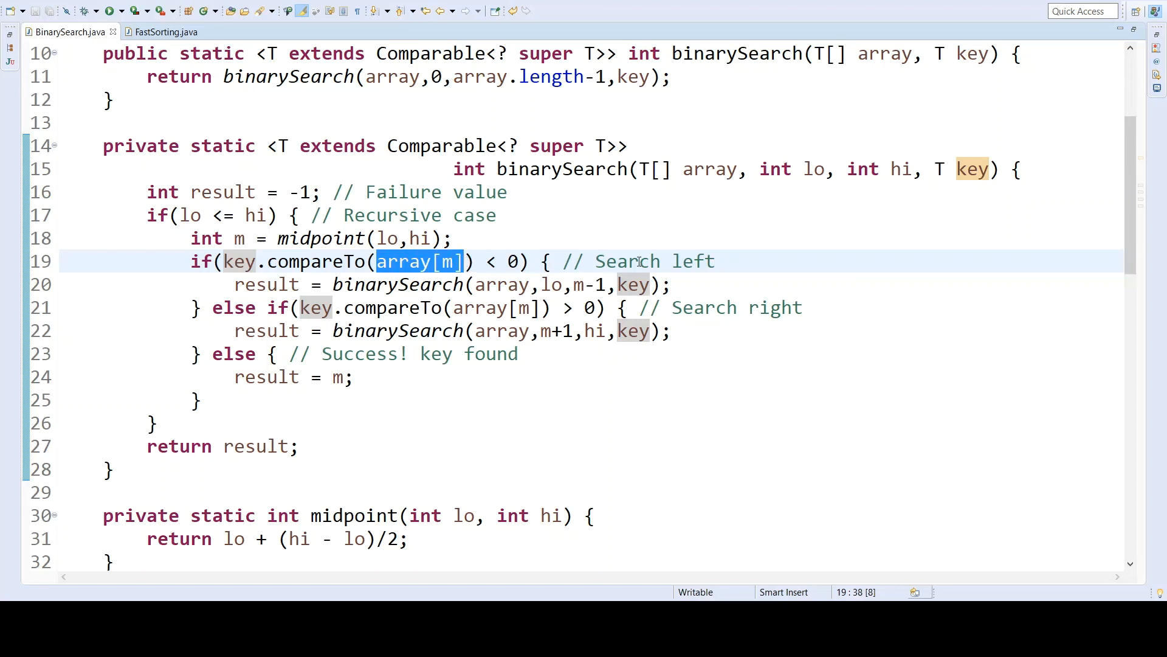
left_click(542, 284)
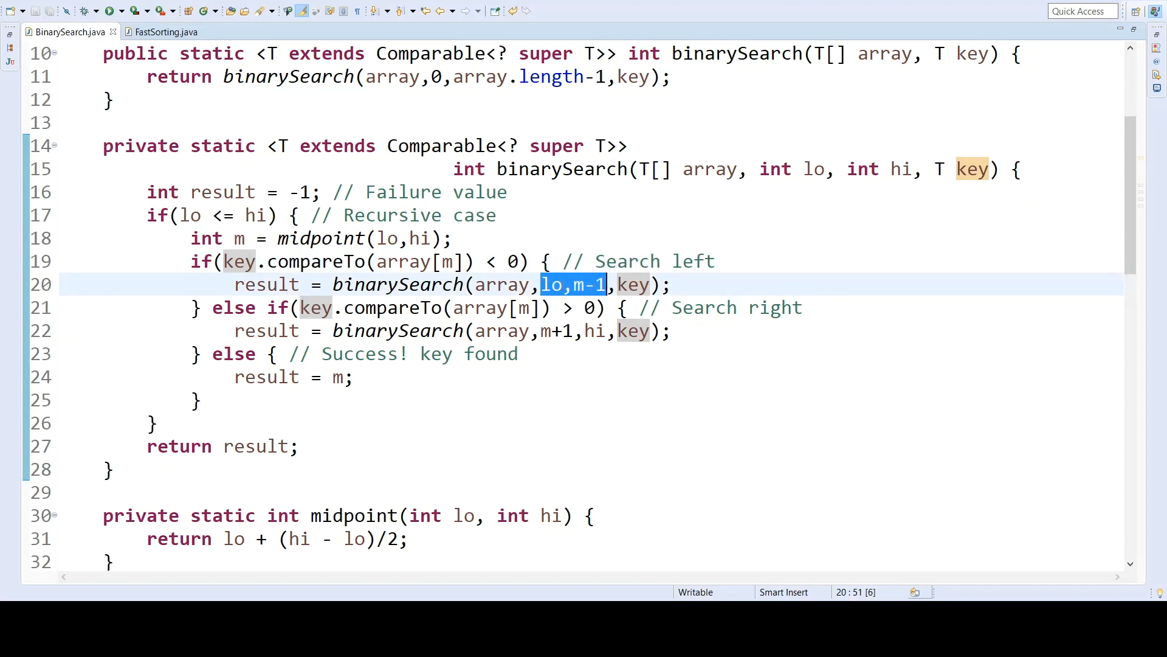
left_click(573, 285)
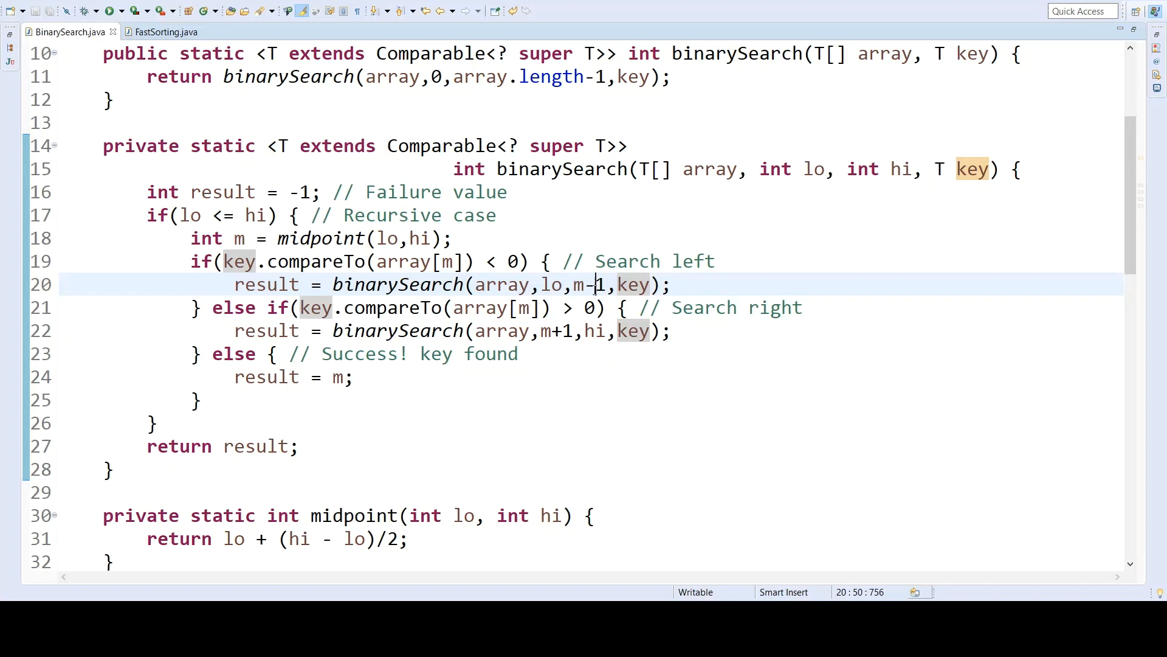
Step: Trace the search-right branch: key compared with array[m], recursing on m+1 to hi
double_click(277, 308)
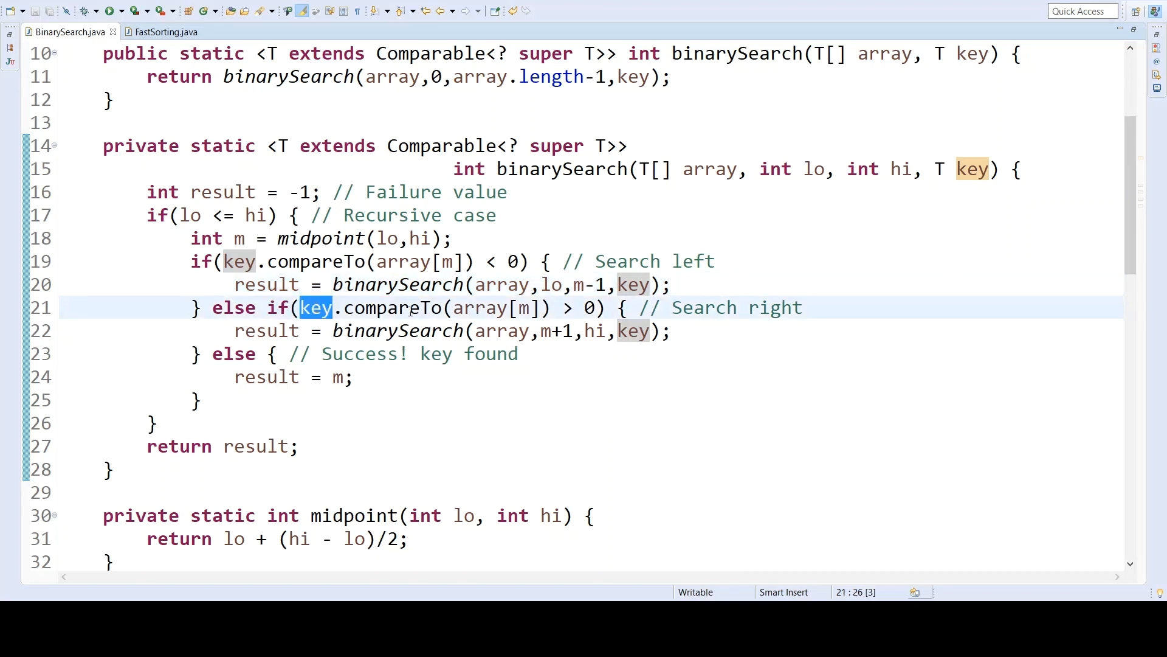
double_click(495, 308)
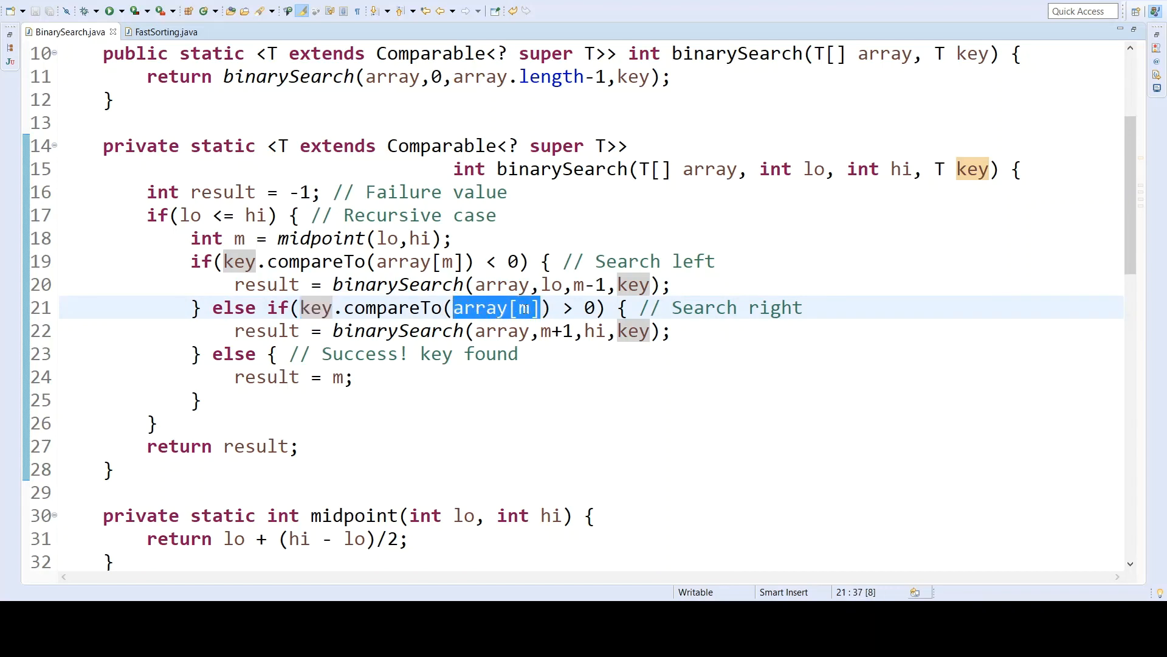
left_click(557, 308)
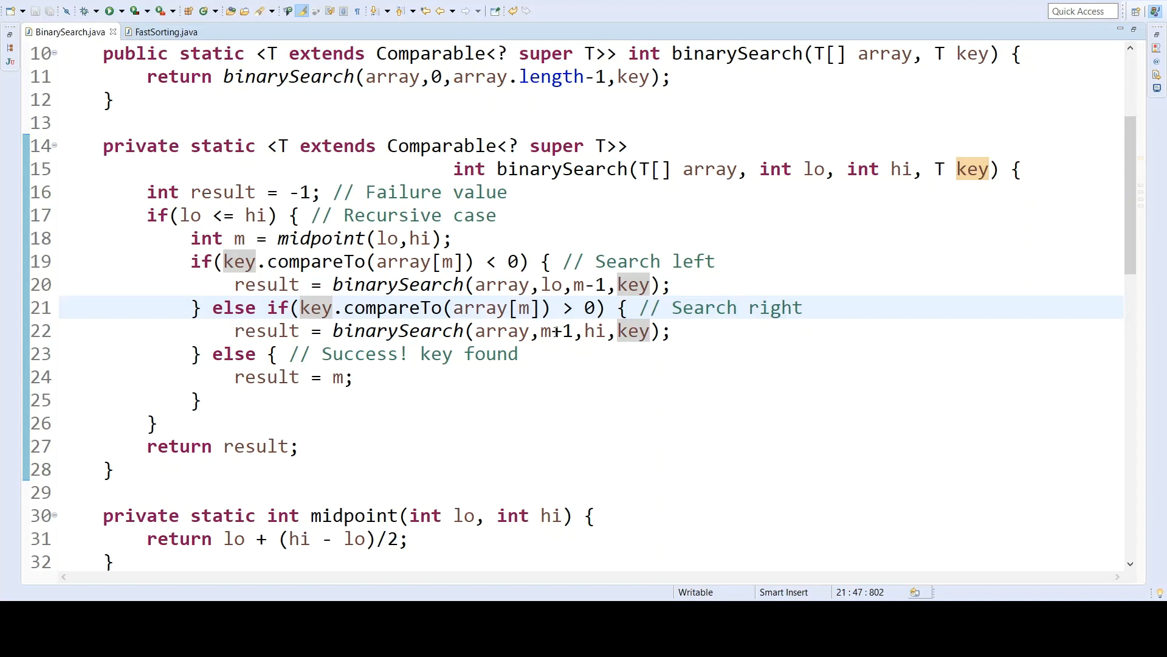
double_click(554, 330)
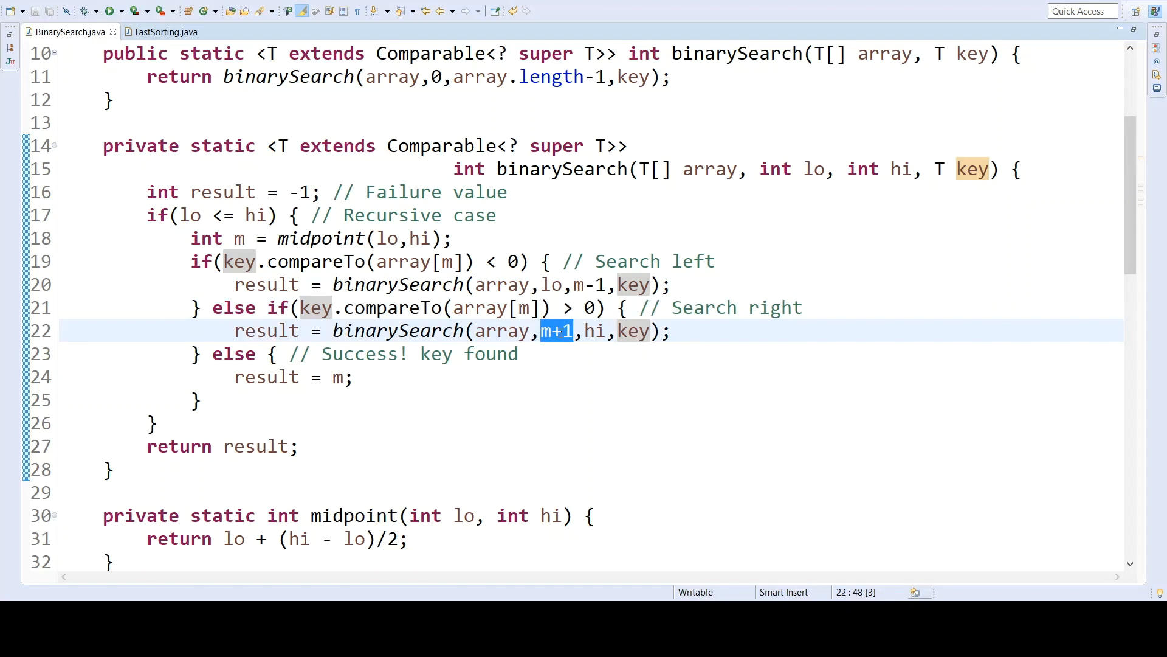
double_click(594, 330)
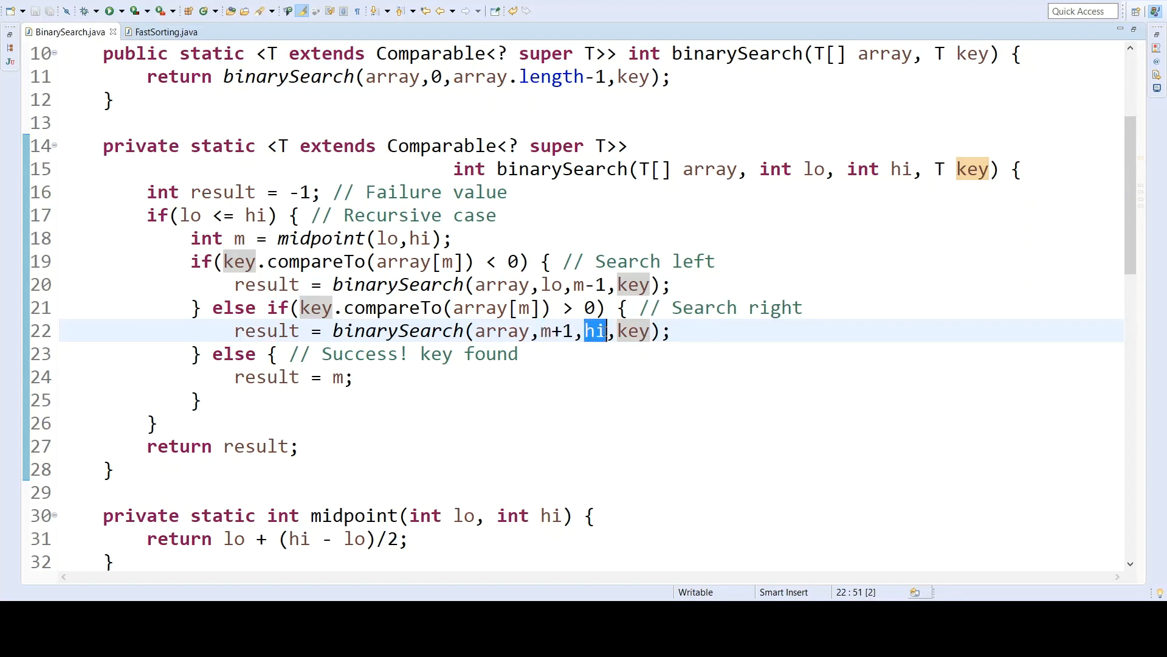
left_click(671, 331)
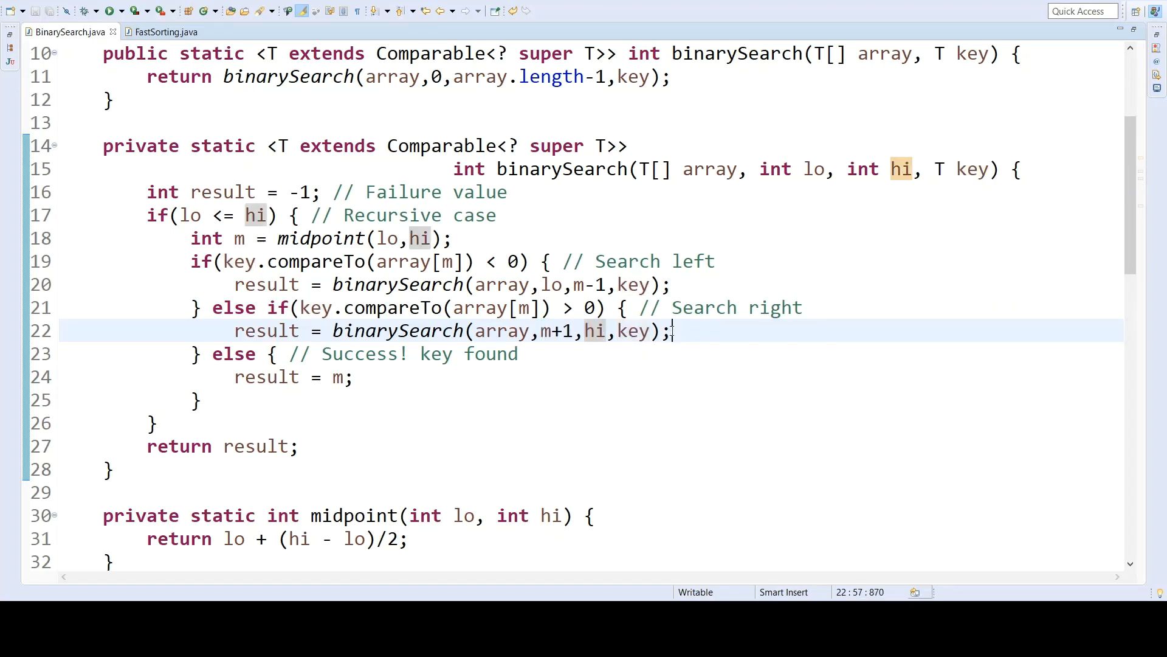
double_click(596, 331)
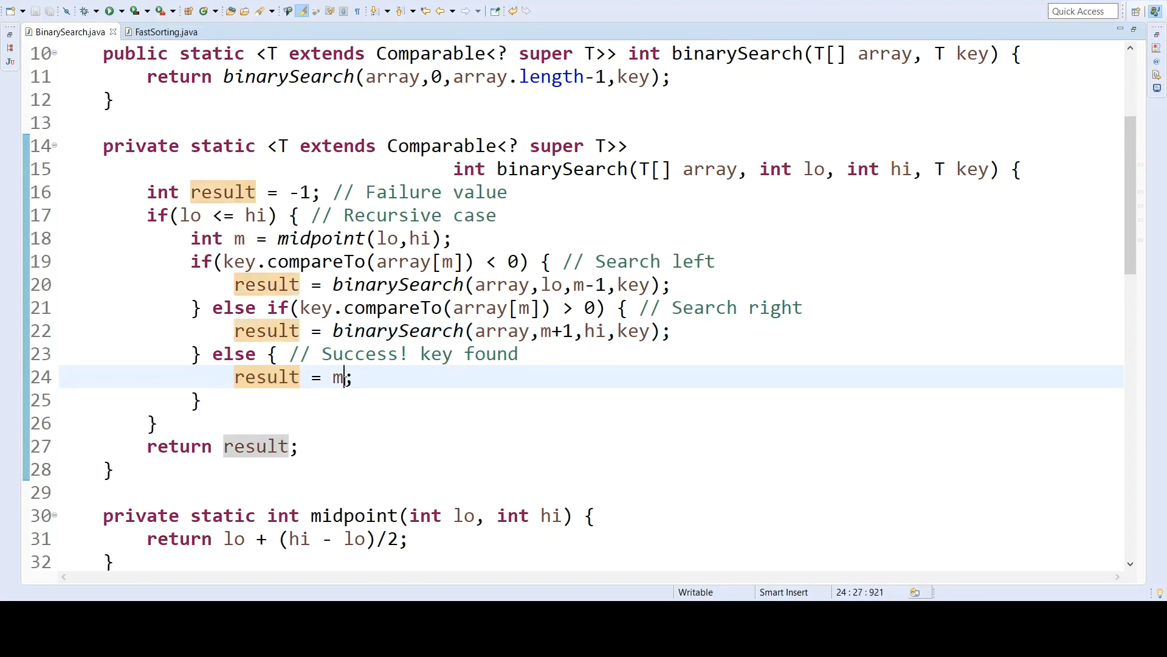
Step: Add trace prints for array[m], search left, search right, success! and an else printing failure!
type(";")
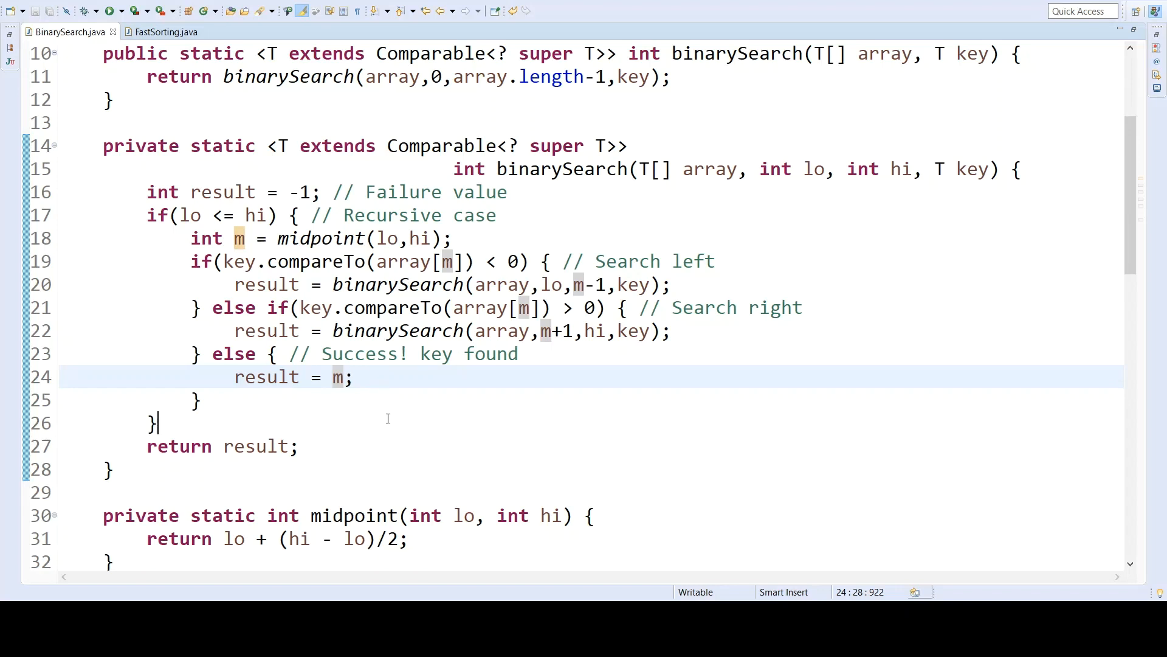
left_click(321, 492)
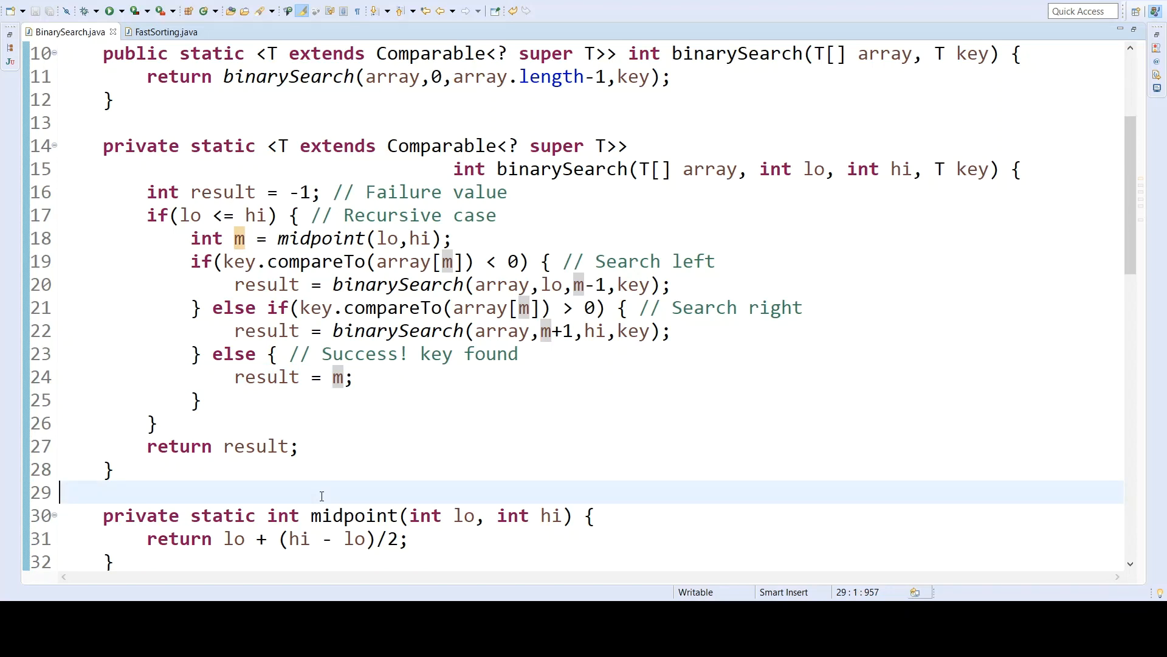
mouse_move(340, 486)
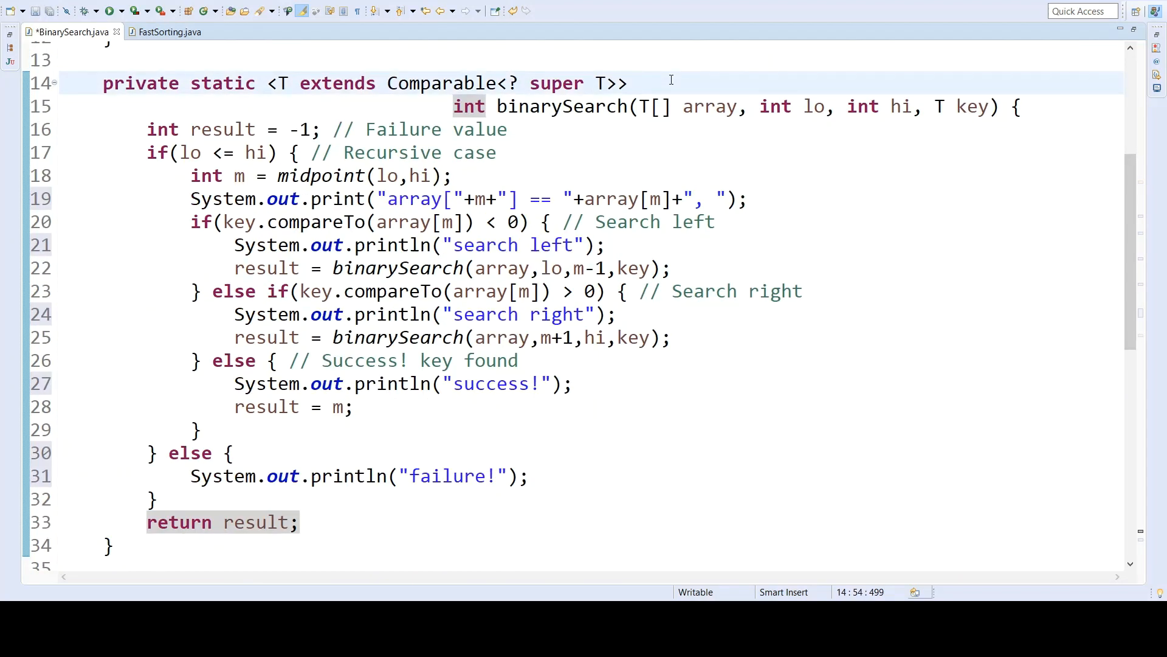
double_click(224, 198)
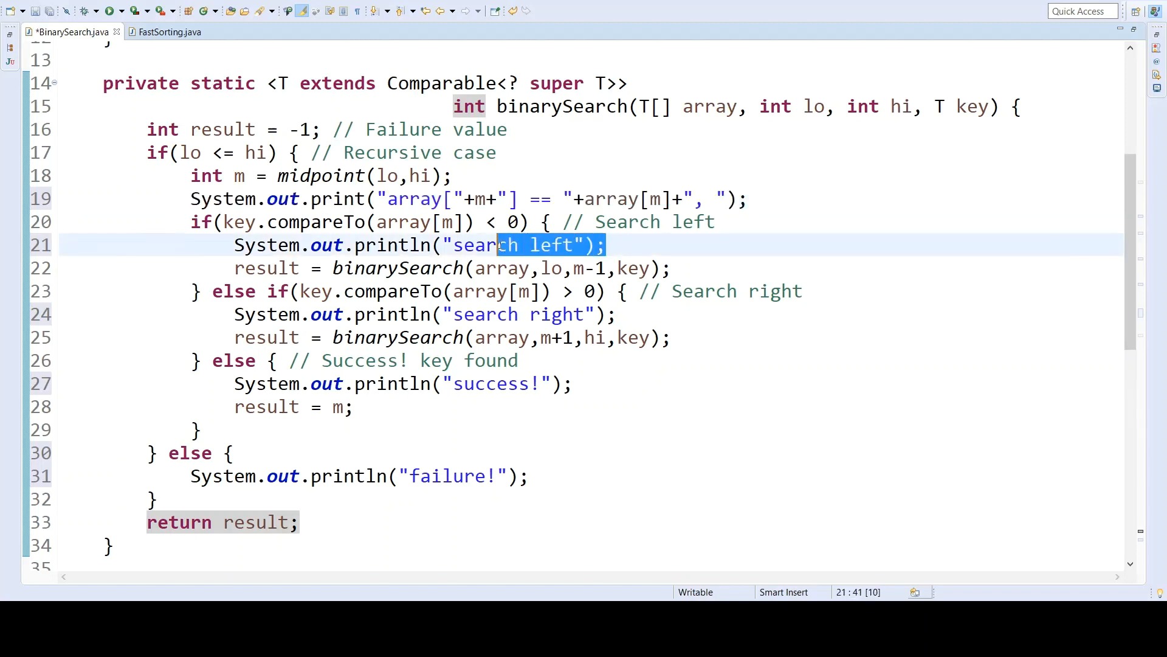
left_click(521, 383)
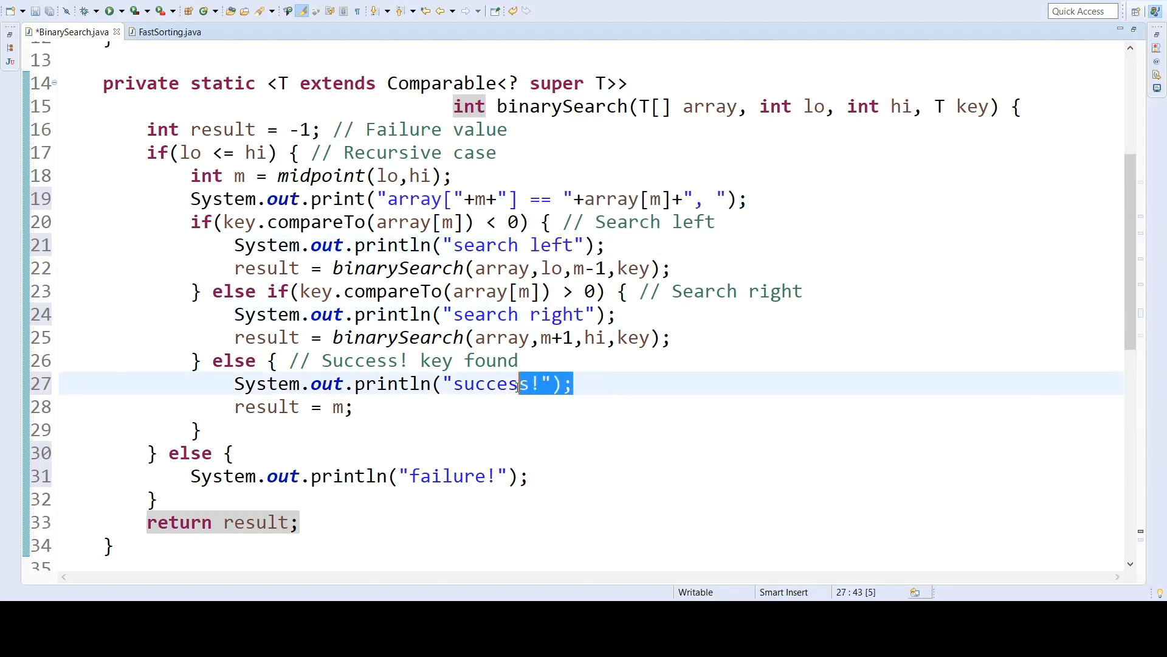
left_click(542, 198)
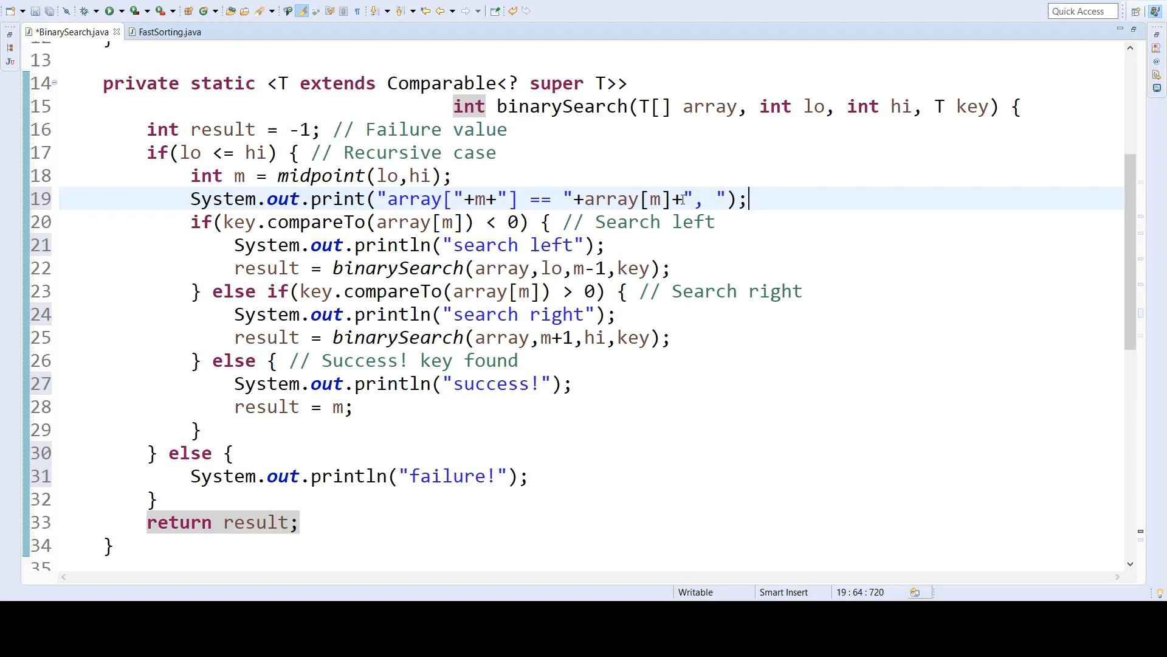
mouse_move(519, 247)
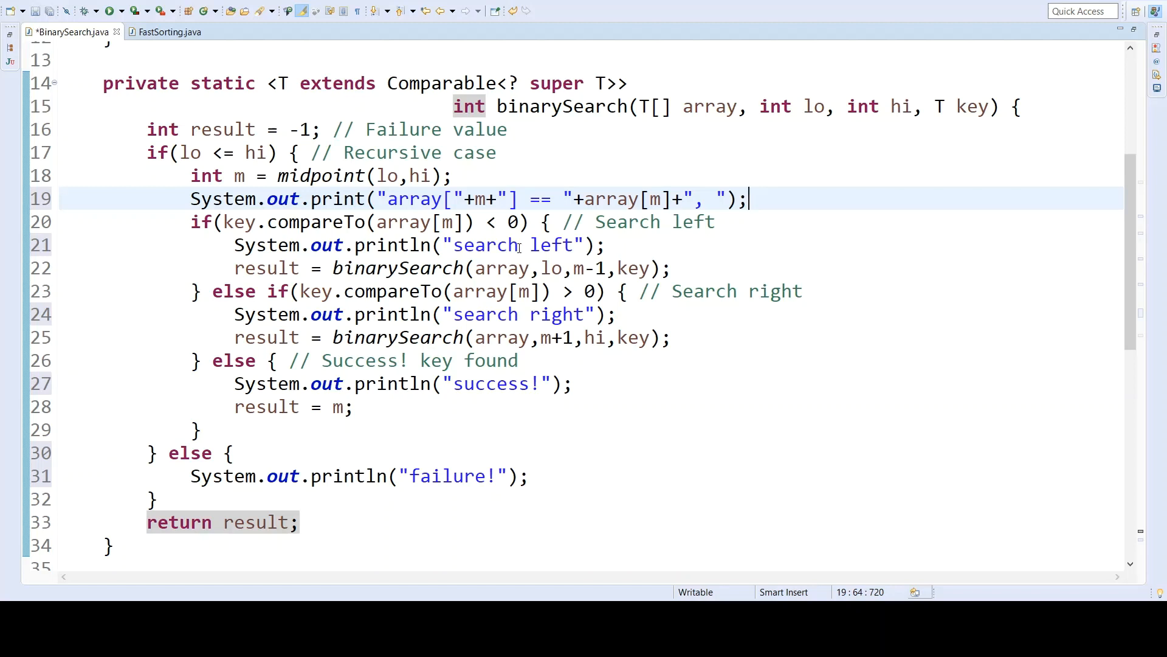
left_click(576, 383)
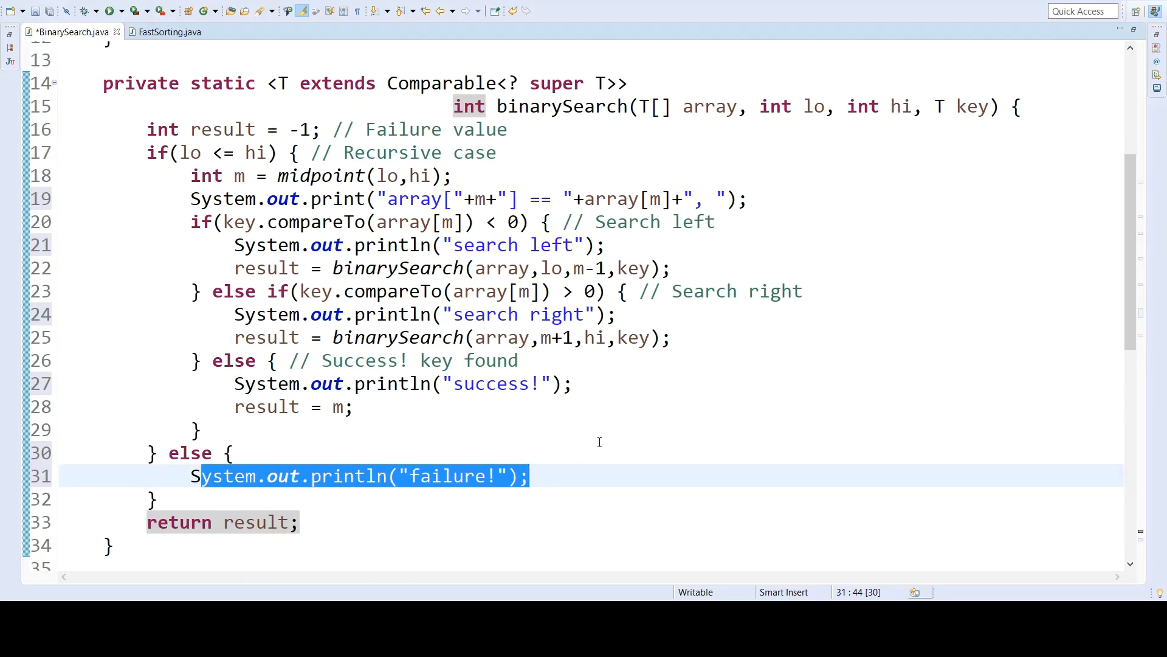
left_click(201, 429)
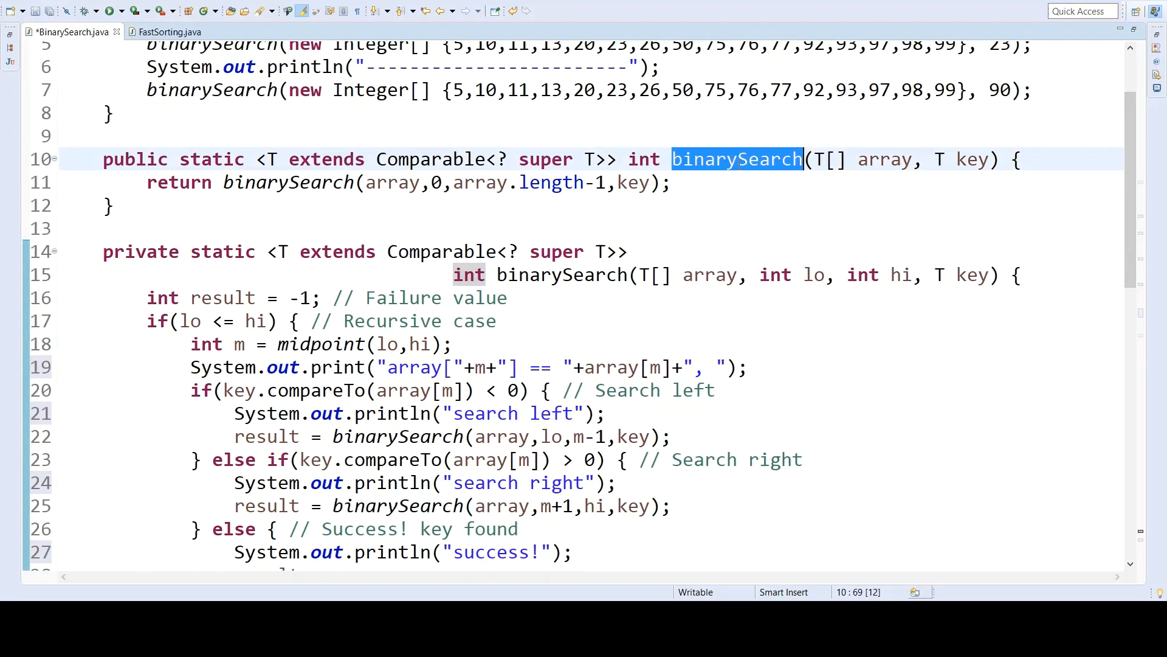
Step: Run BinarySearch so main searches the sorted array for keys 23 and 90
scroll("up", 3)
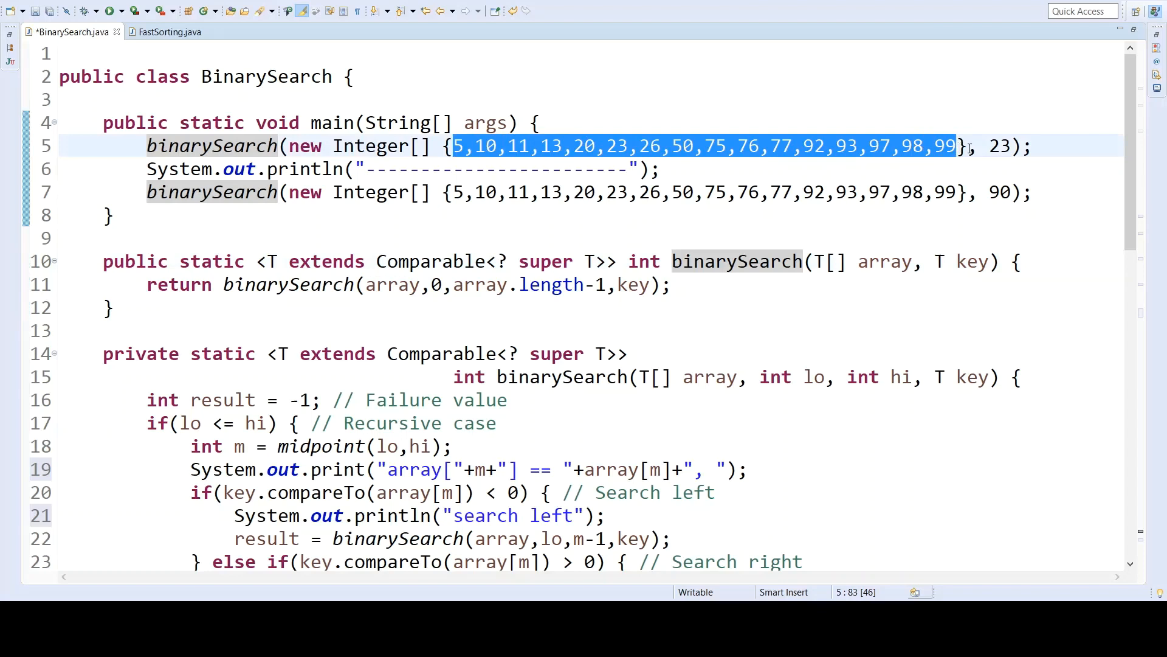
double_click(1001, 144)
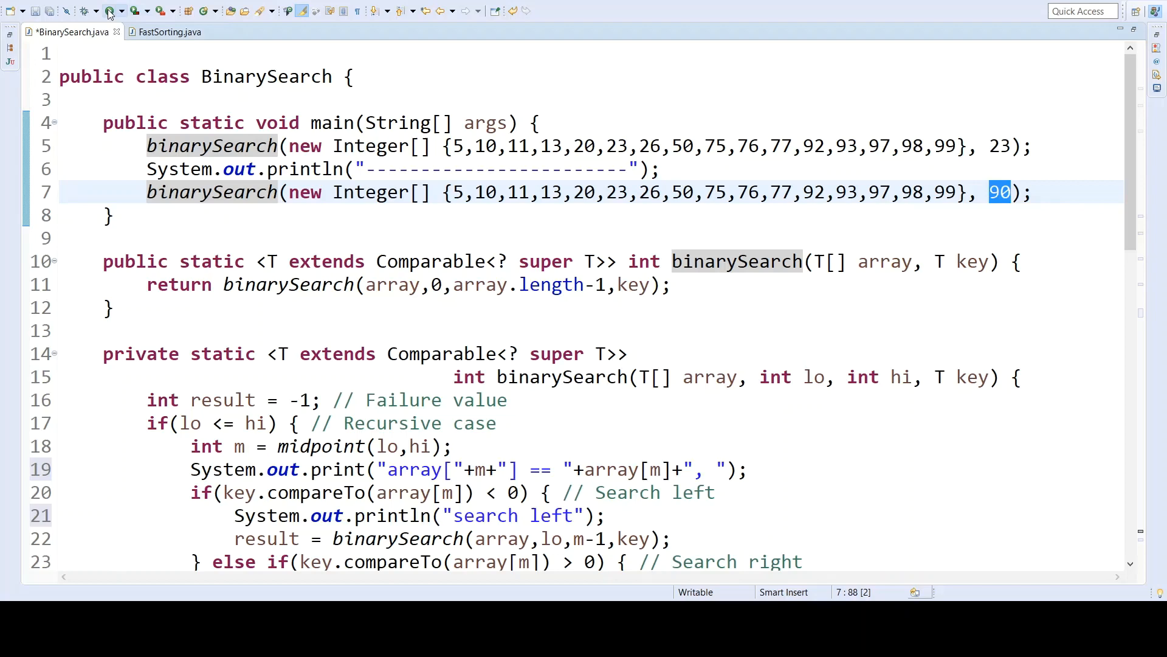
left_click(110, 11)
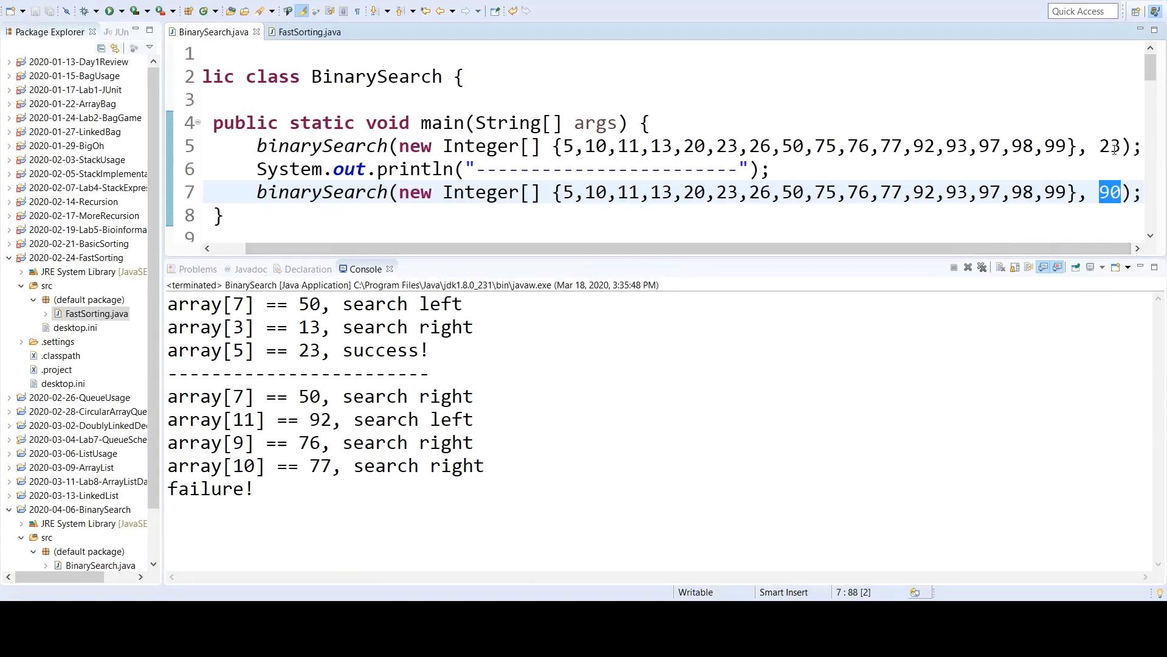
Step: Follow the console trace for key 23 from midpoint 50 down to array[5] success!, then the 90 search
left_click(777, 146)
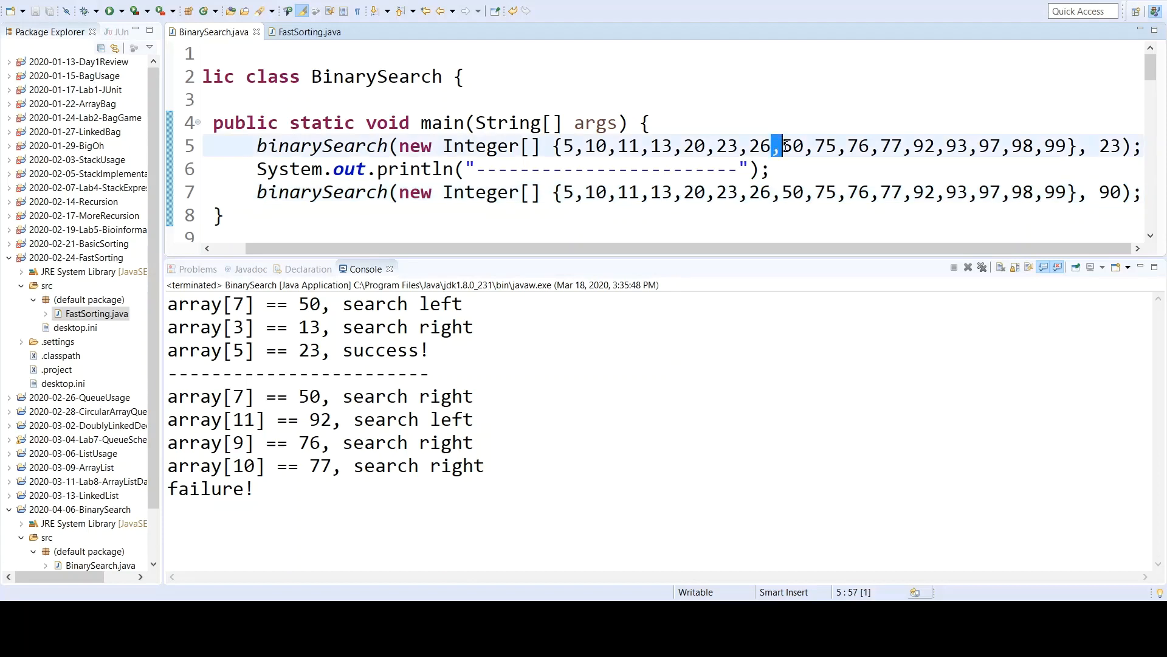
double_click(791, 146)
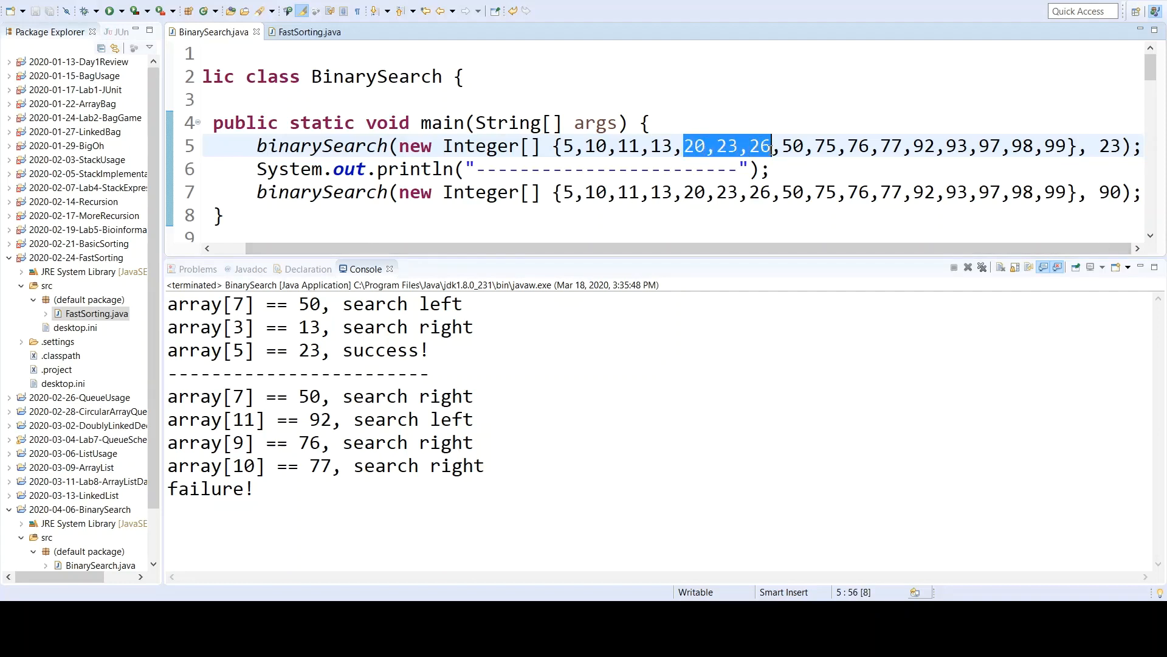
left_click(718, 145)
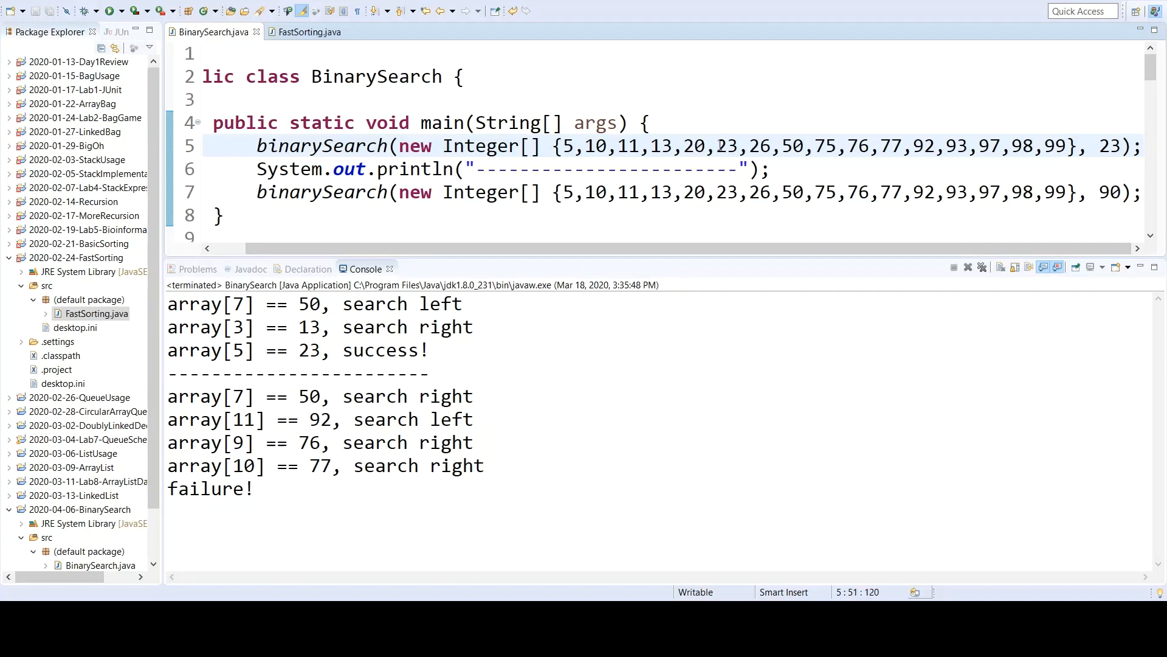
double_click(725, 146)
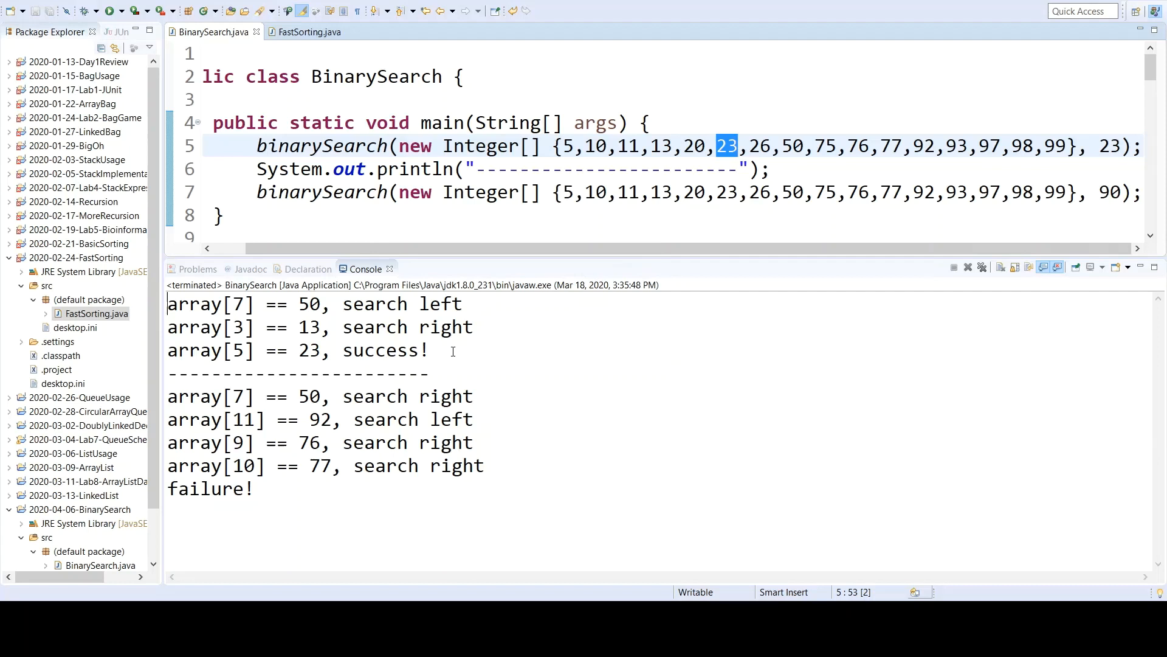
double_click(386, 350)
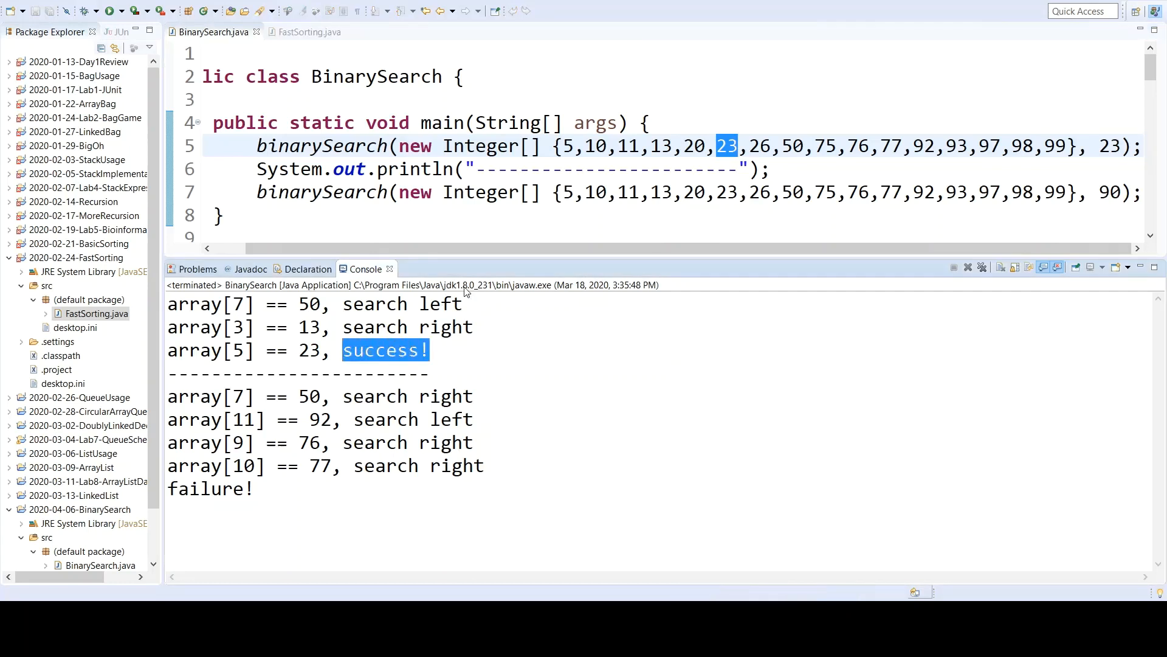
mouse_move(1129, 190)
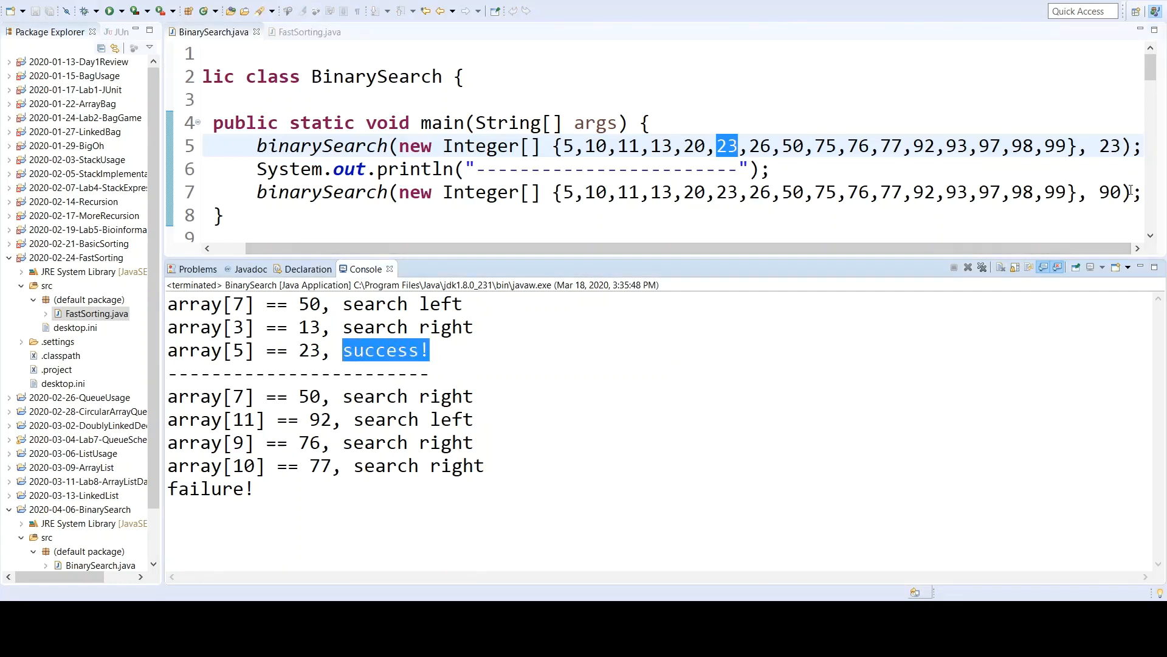
double_click(1109, 192)
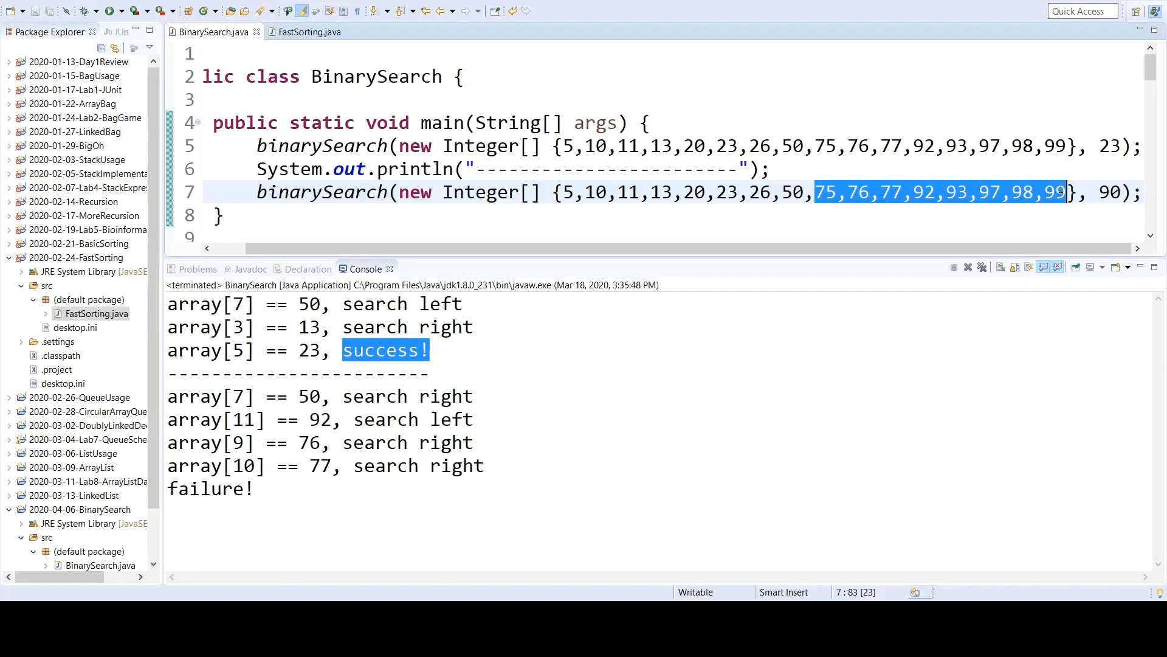
double_click(923, 192)
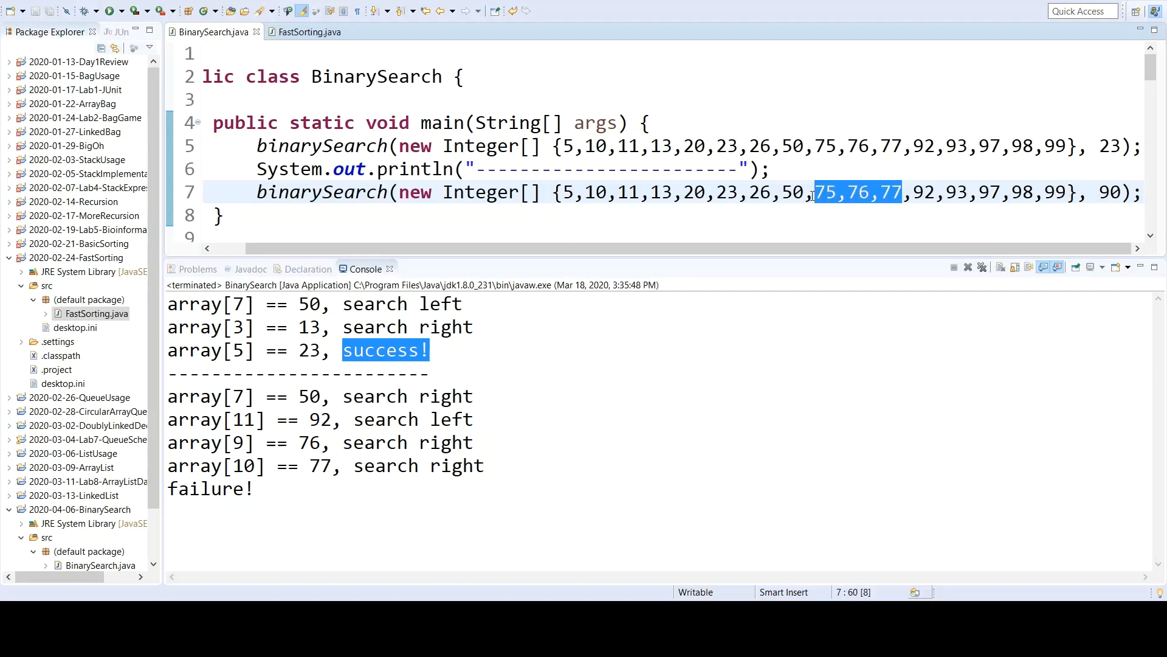
left_click(845, 192)
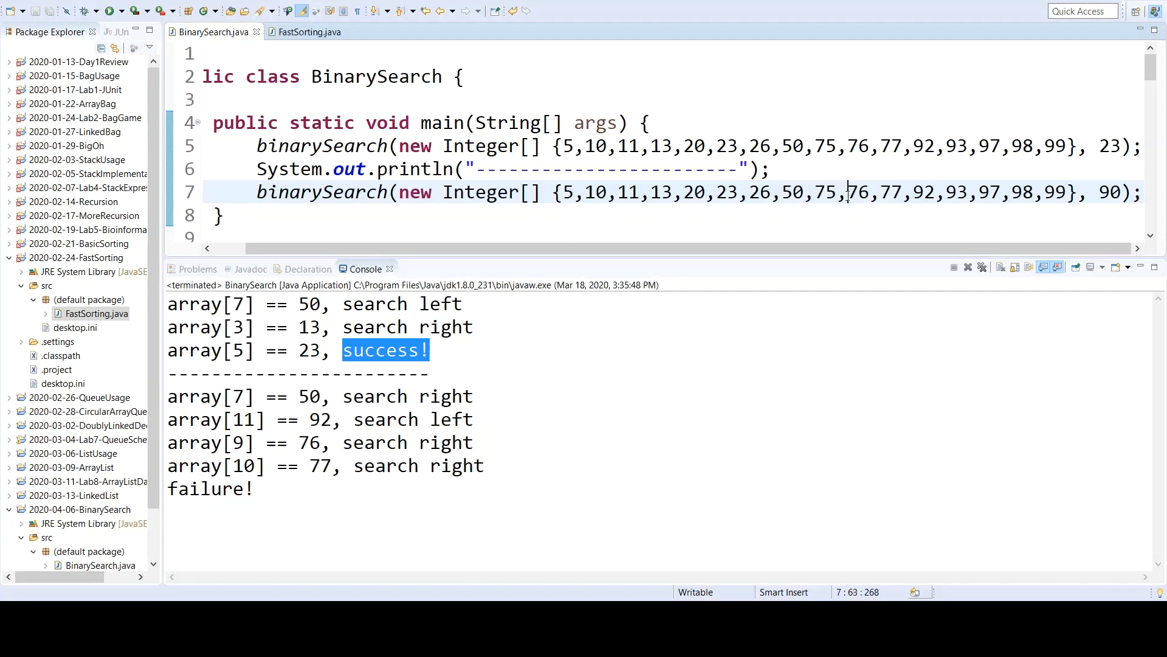
double_click(857, 192)
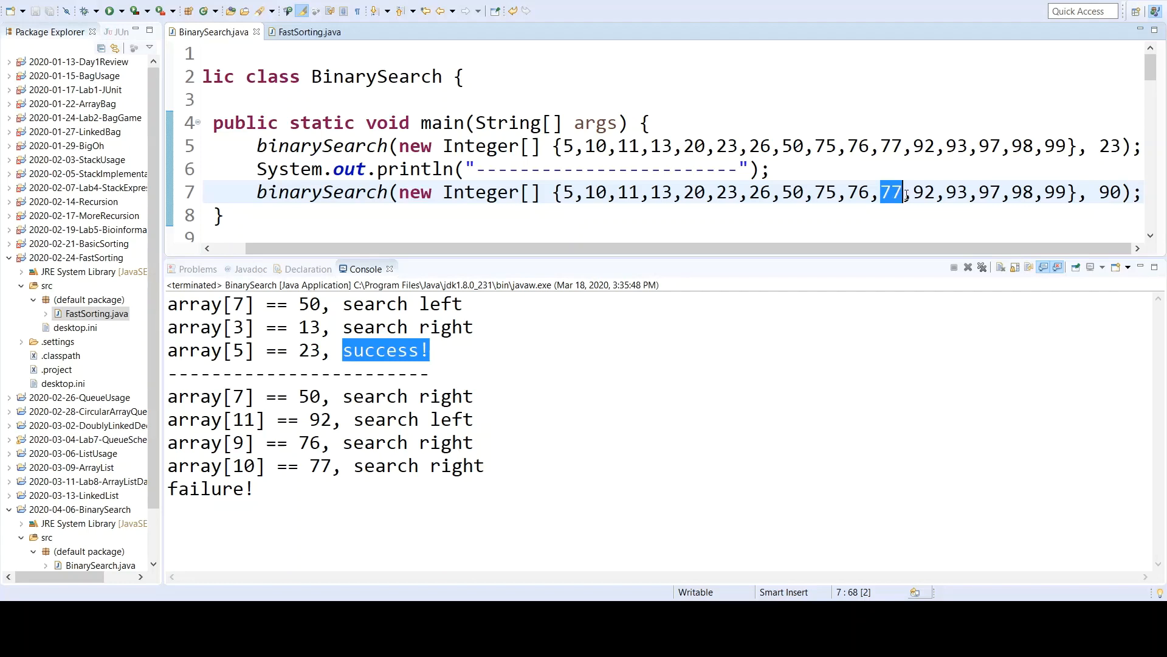
mouse_move(304, 489)
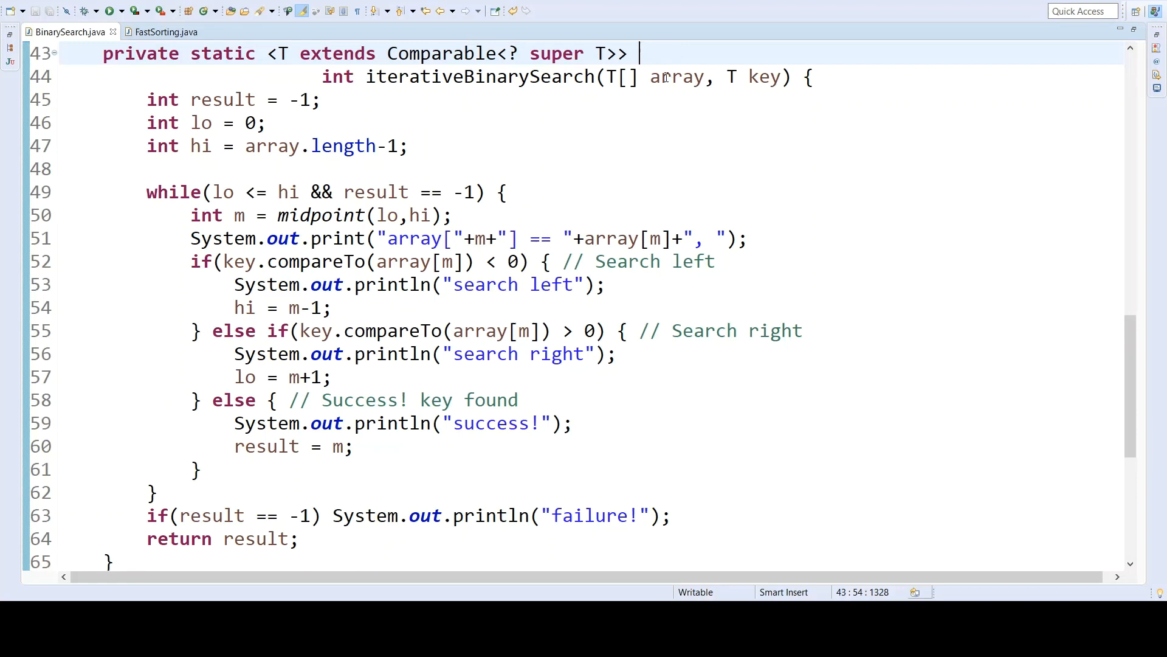
mouse_move(473, 115)
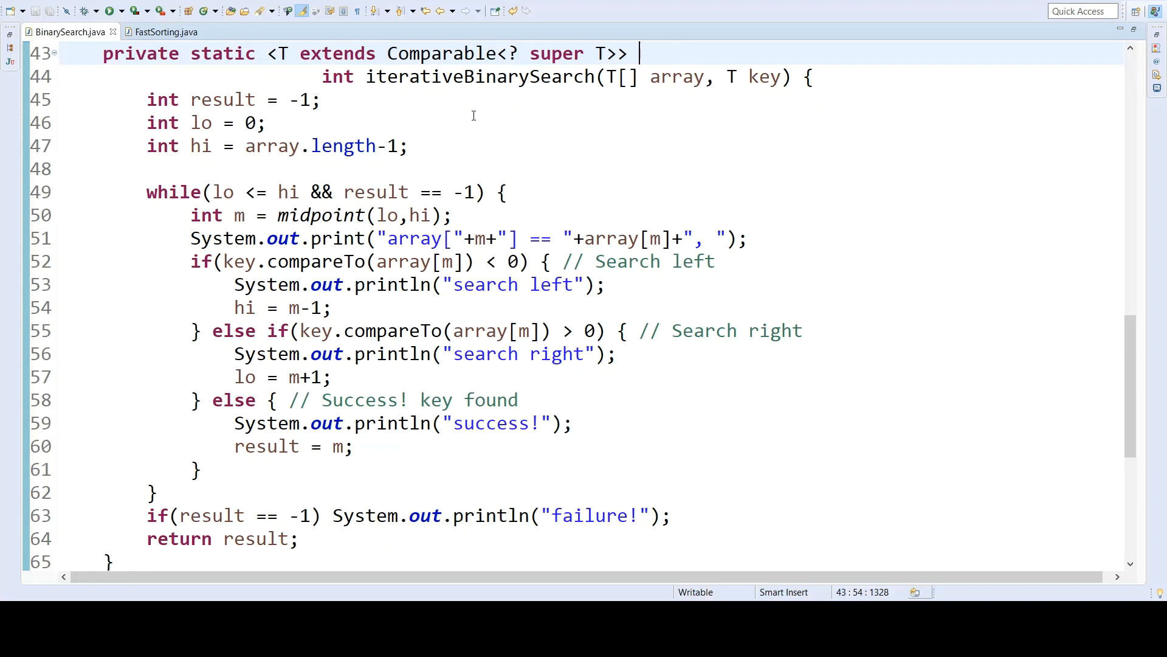
Step: Walk through iterativeBinarySearch: result, lo and hi initialised and the while (result == -1) loop branches
left_click(242, 122)
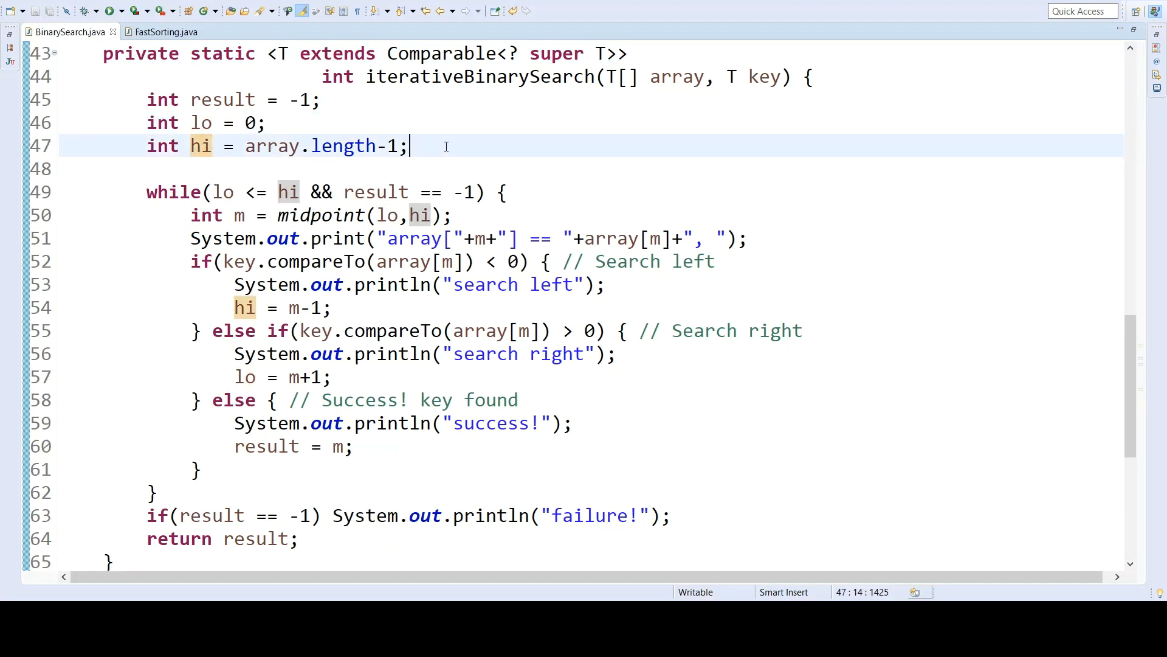
left_click(435, 146)
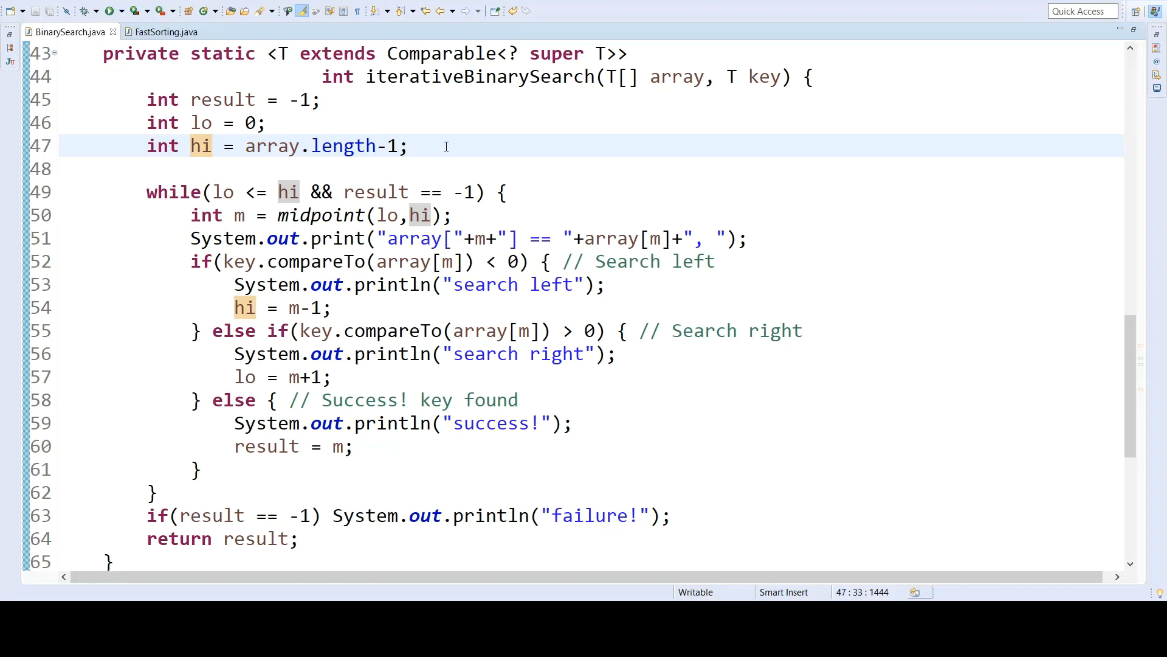
left_click(404, 169)
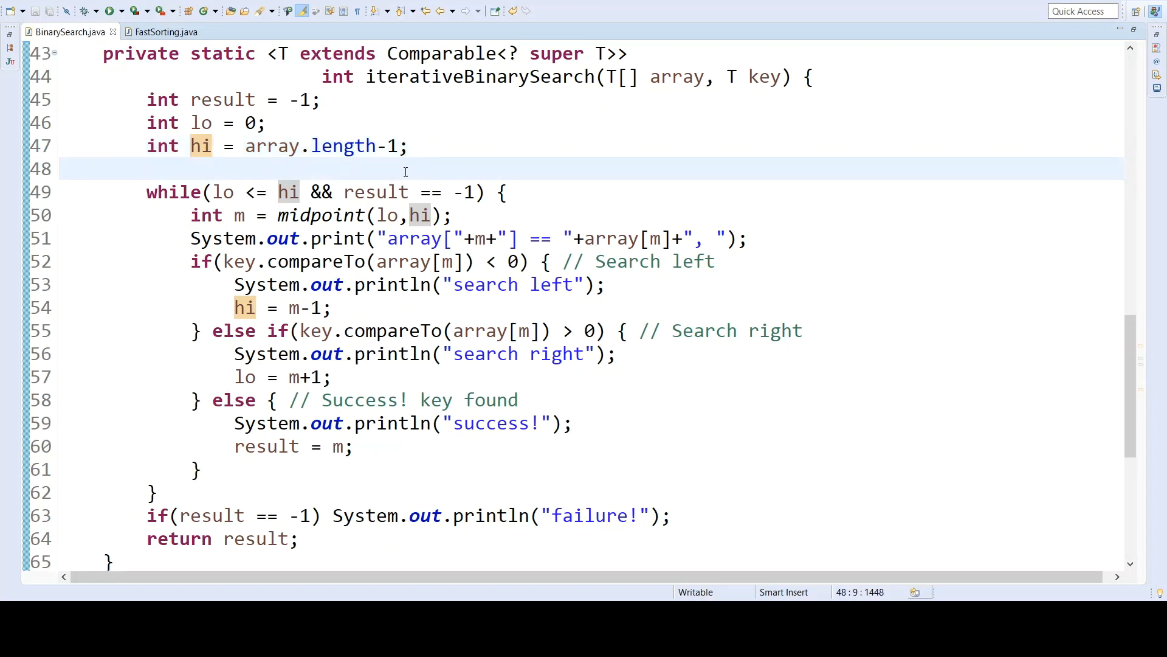
left_click(178, 191)
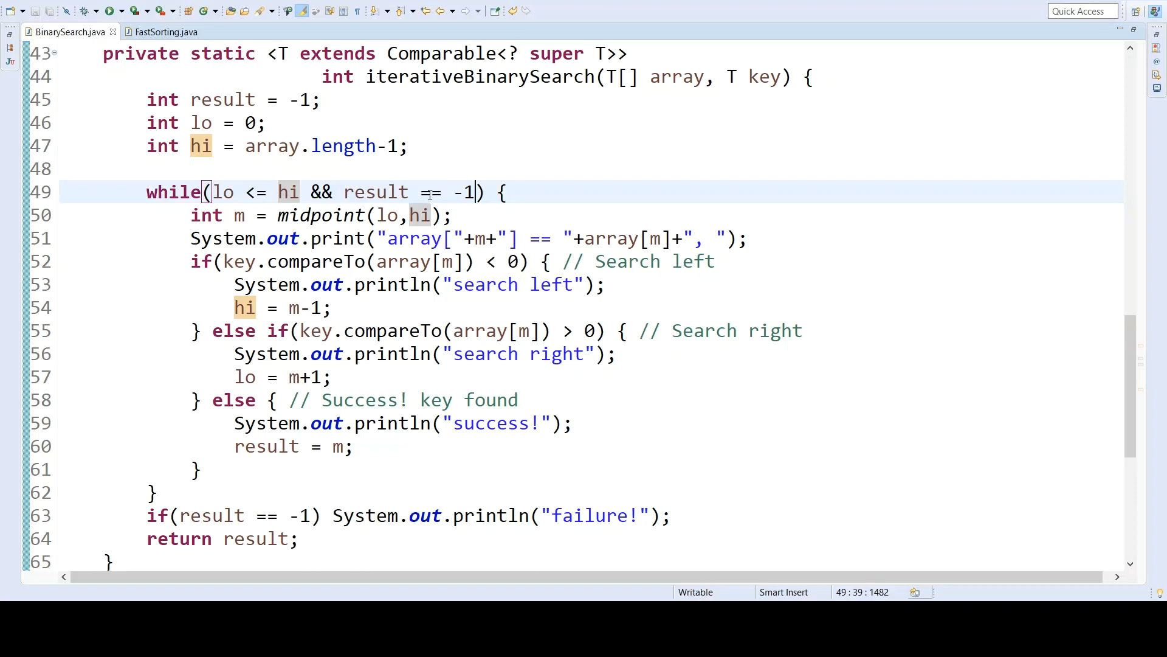
left_click(320, 100)
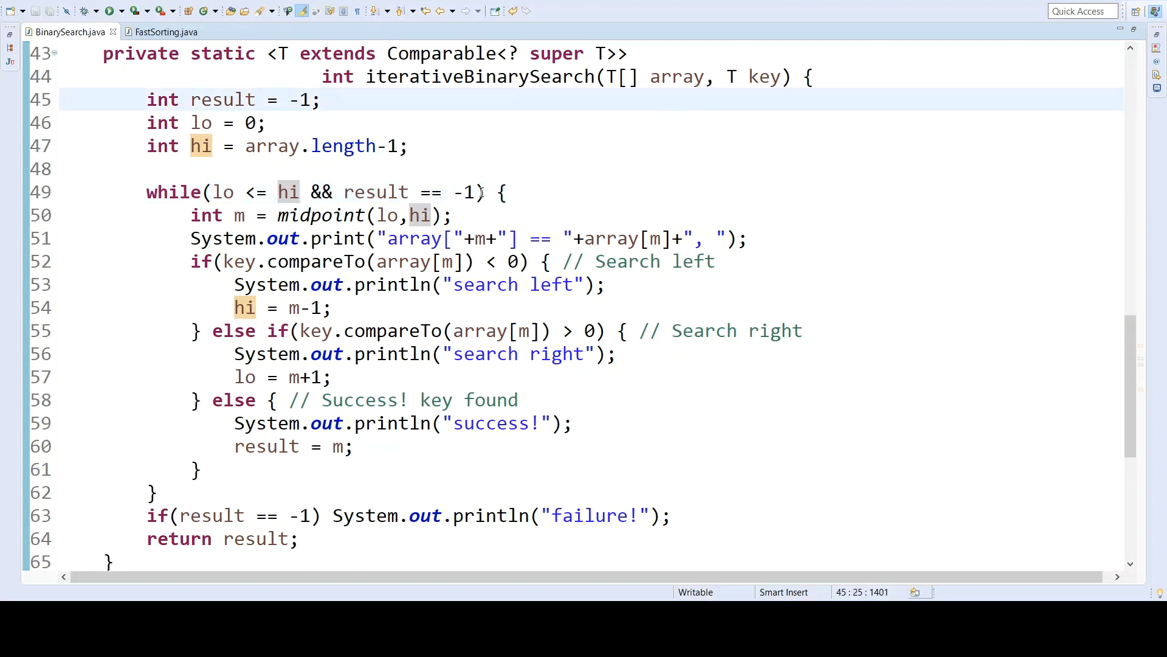
left_click(320, 99)
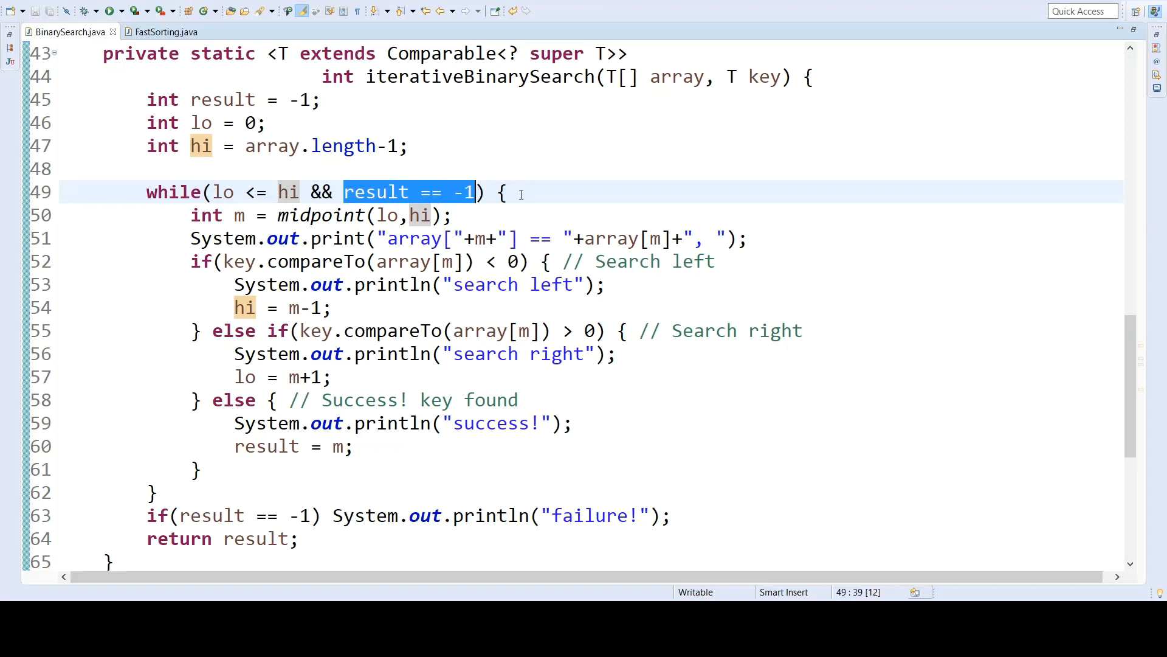
left_click(384, 215)
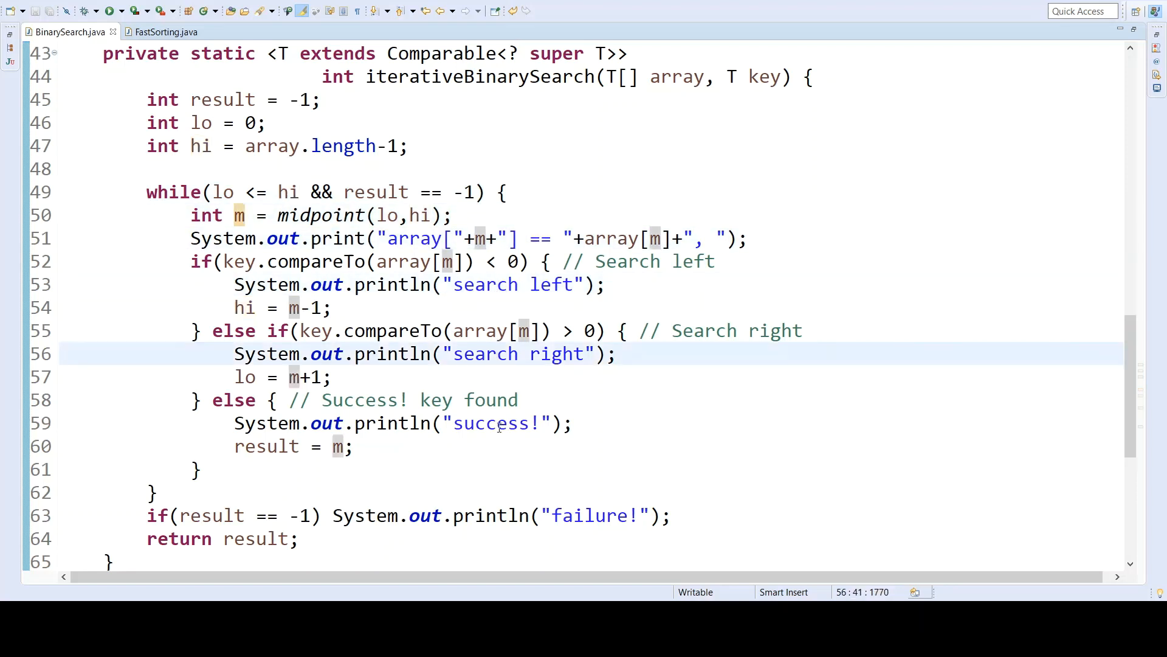
left_click(520, 400)
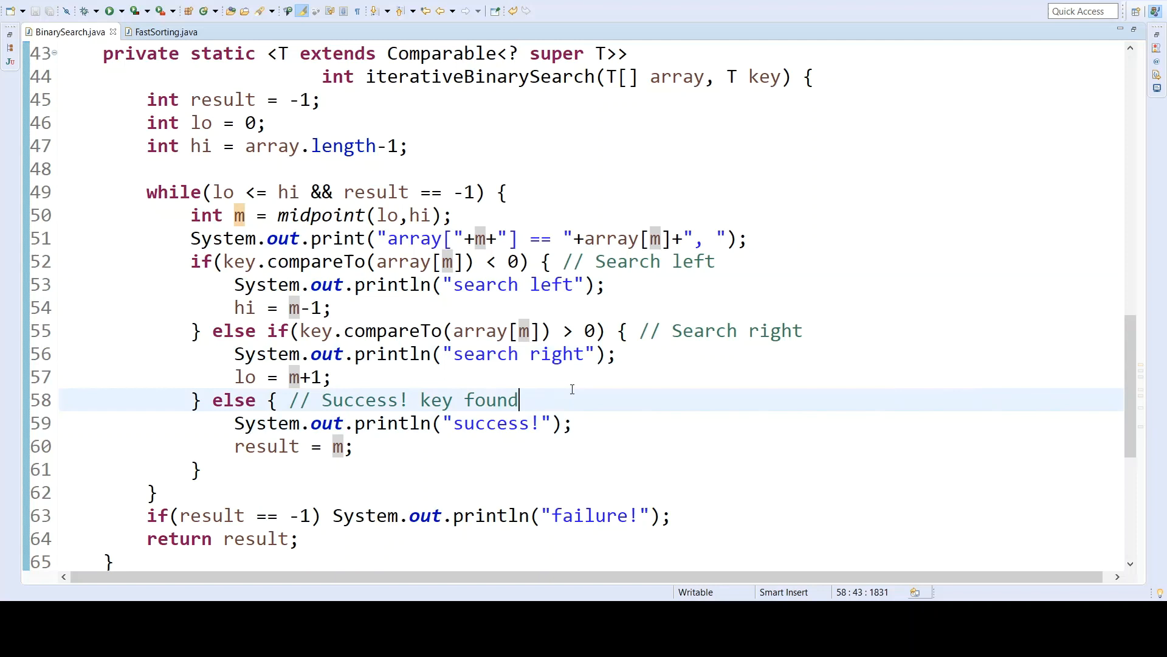
left_click(521, 261)
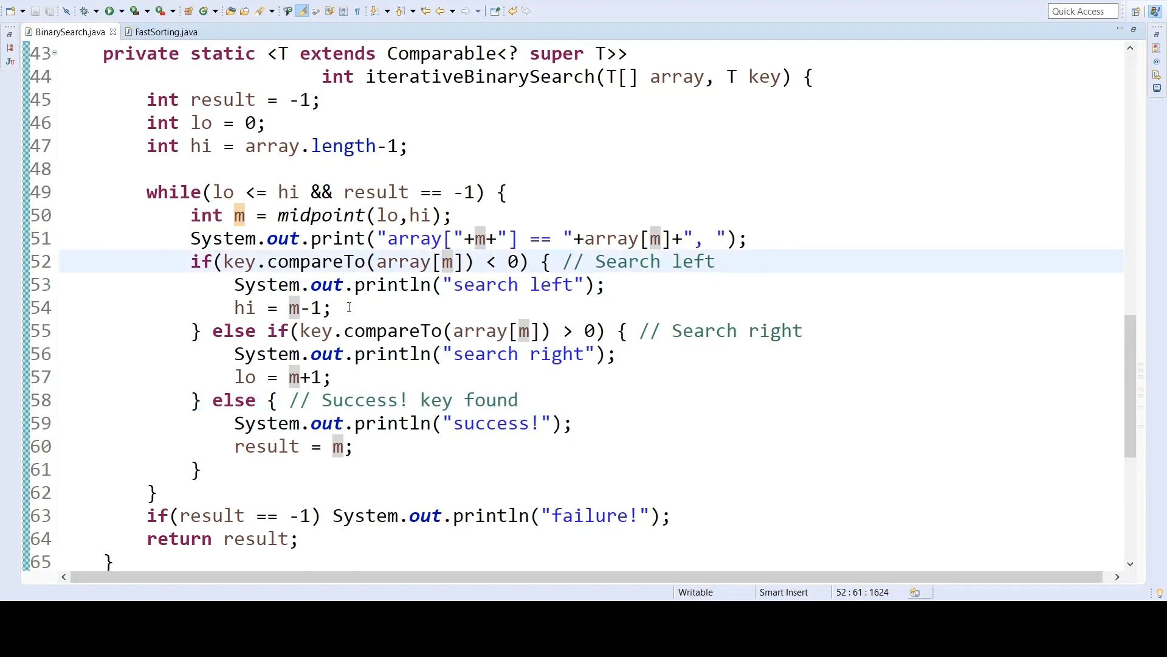
mouse_move(340, 308)
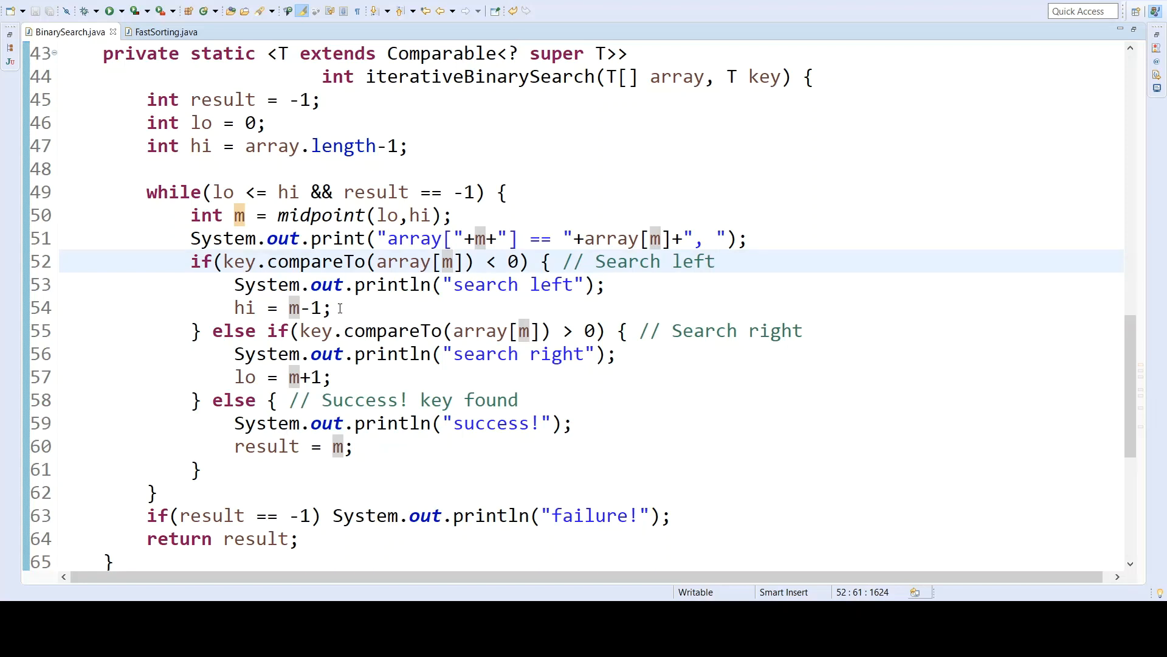
double_click(243, 308)
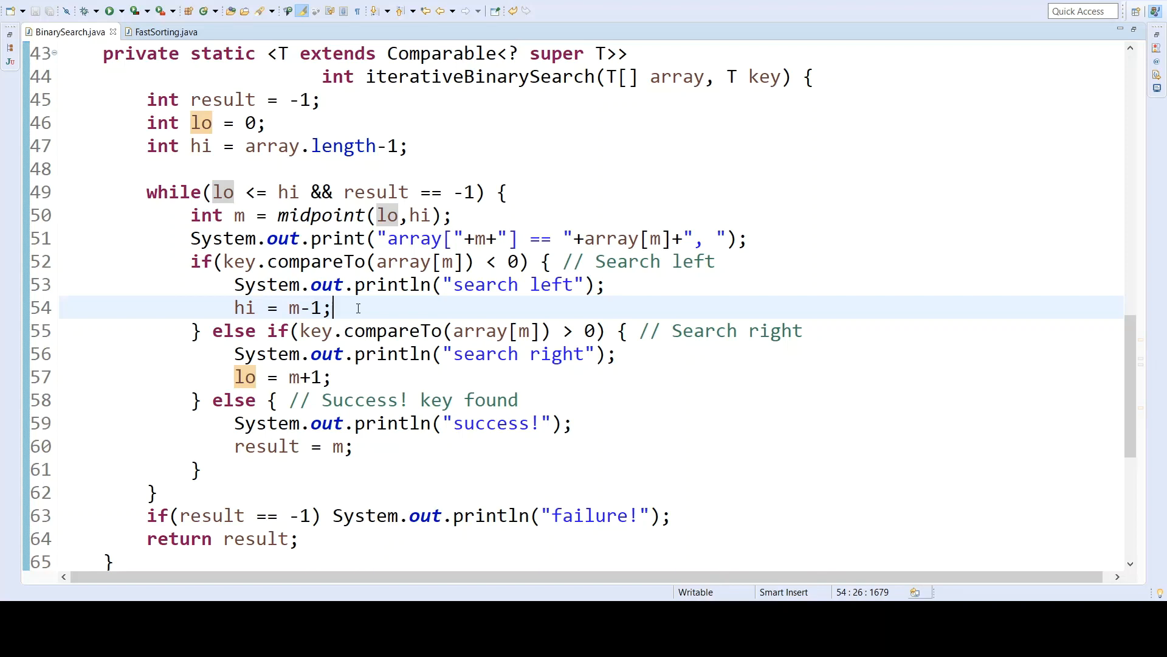
mouse_move(273, 261)
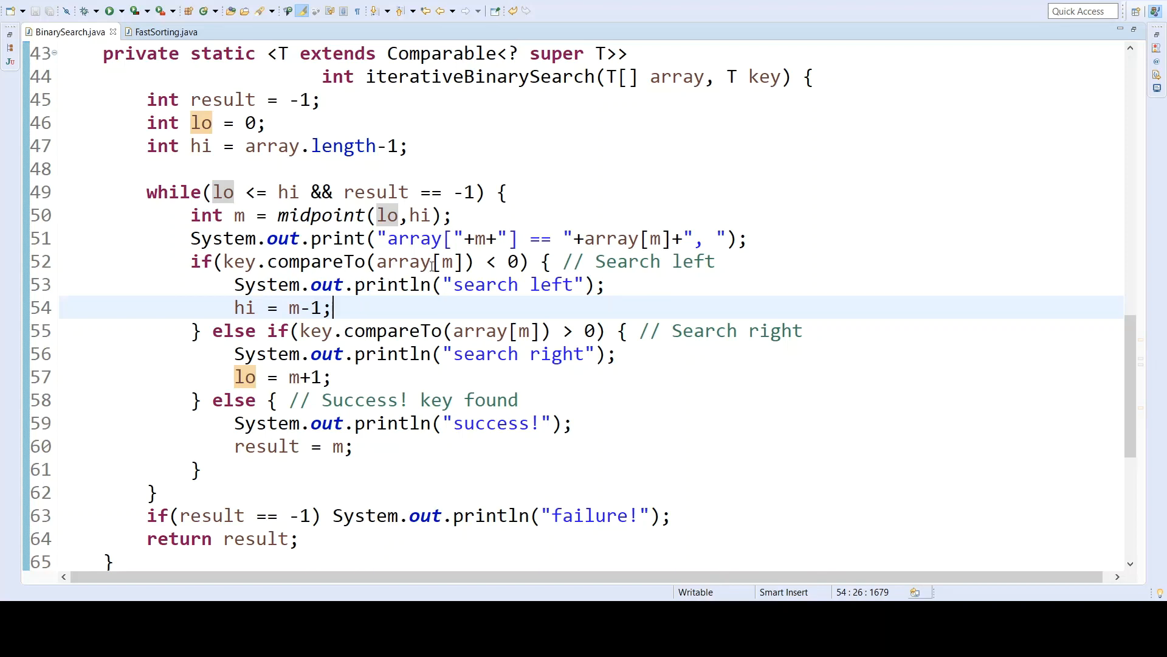
mouse_move(169, 290)
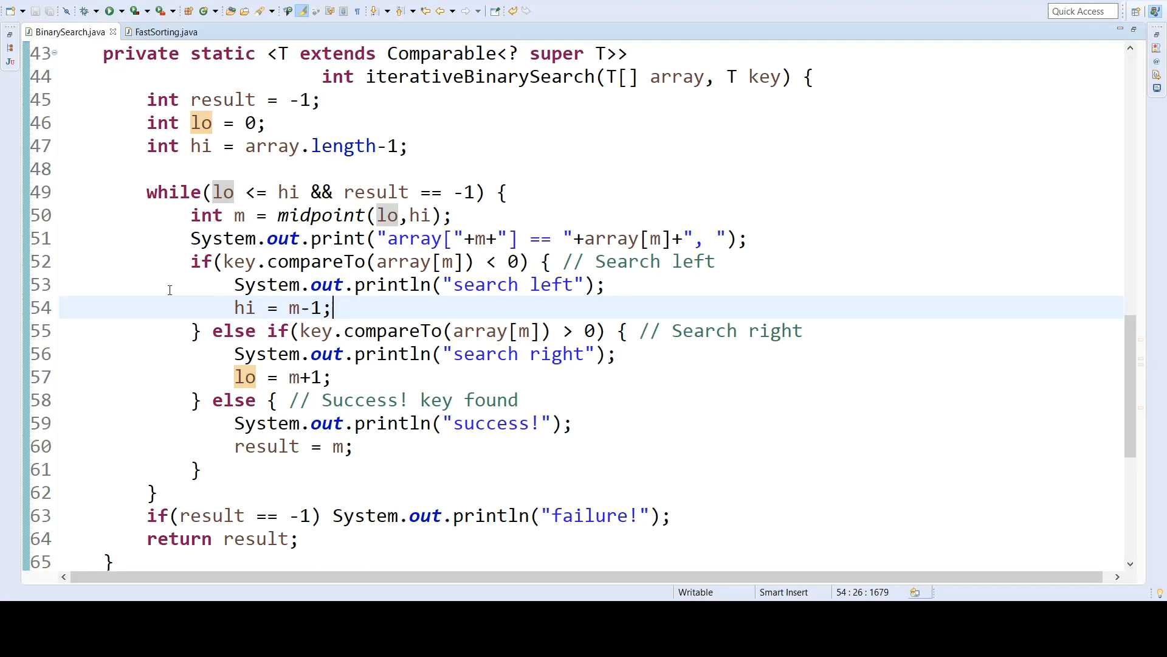
left_click(245, 307)
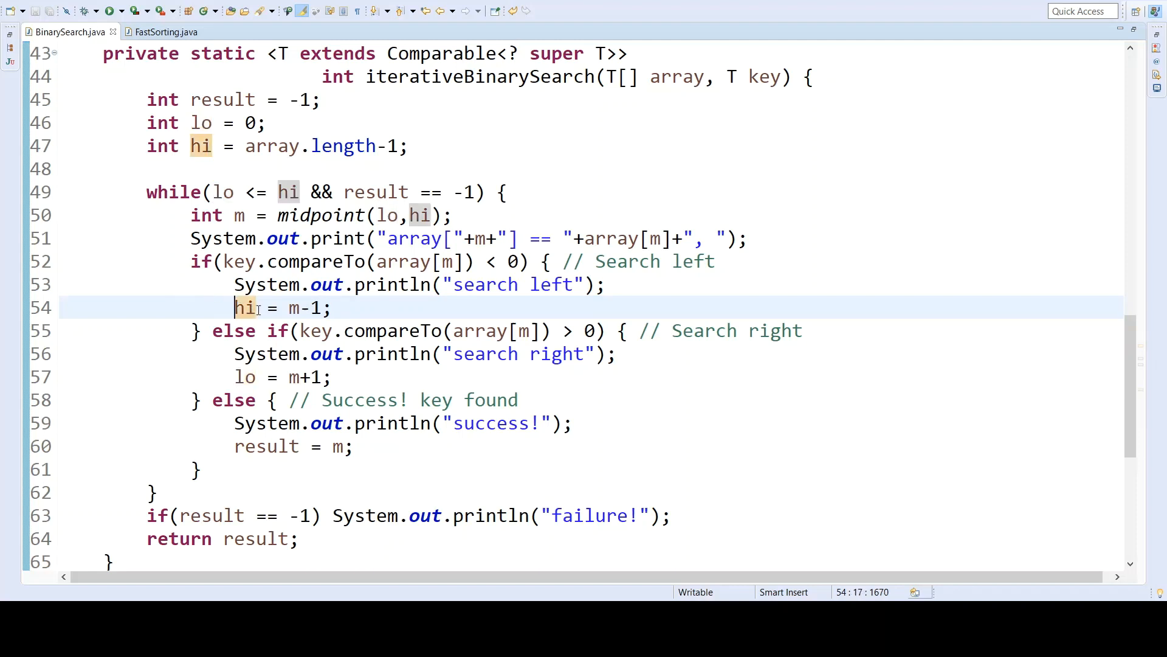
double_click(245, 307)
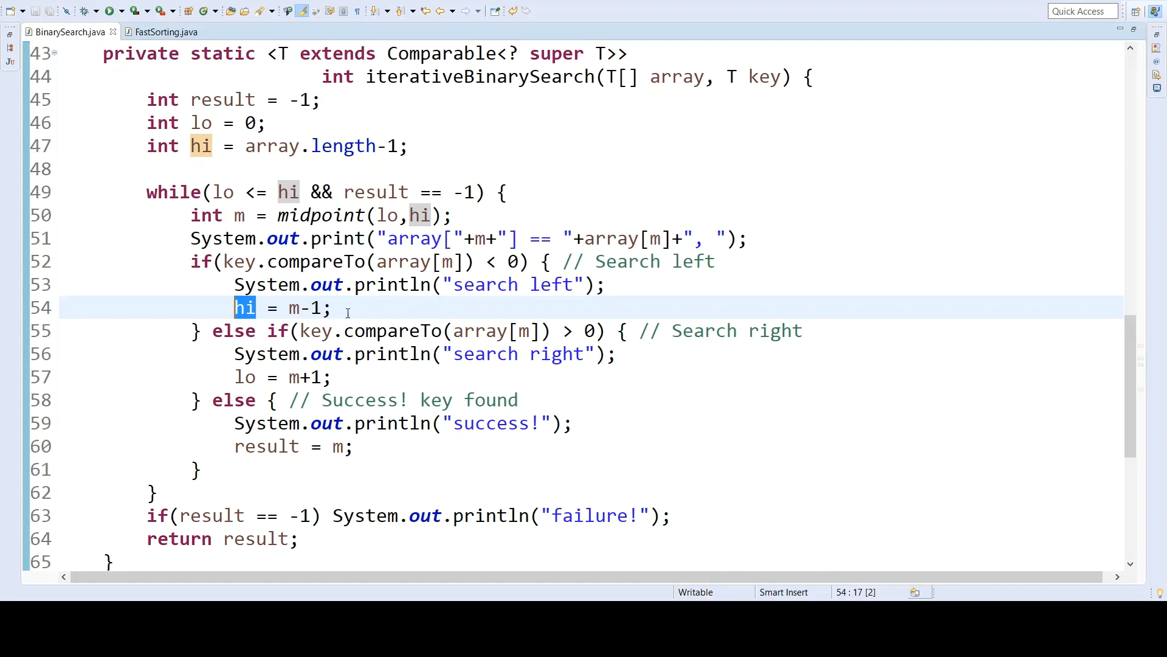
double_click(315, 331)
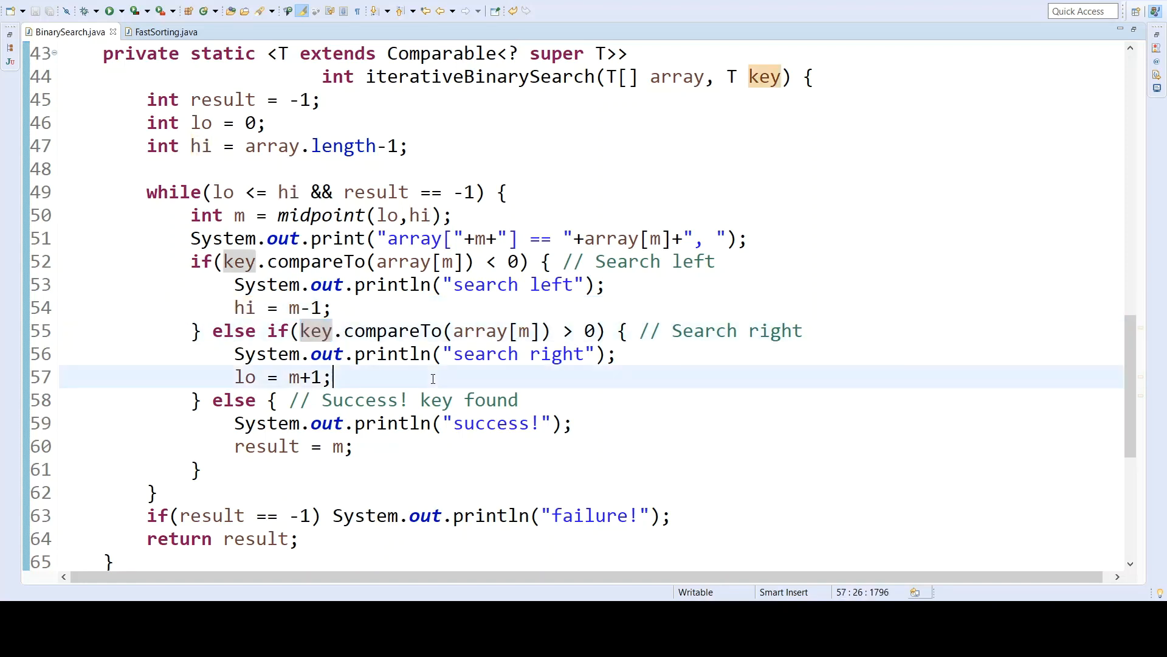
mouse_move(253, 377)
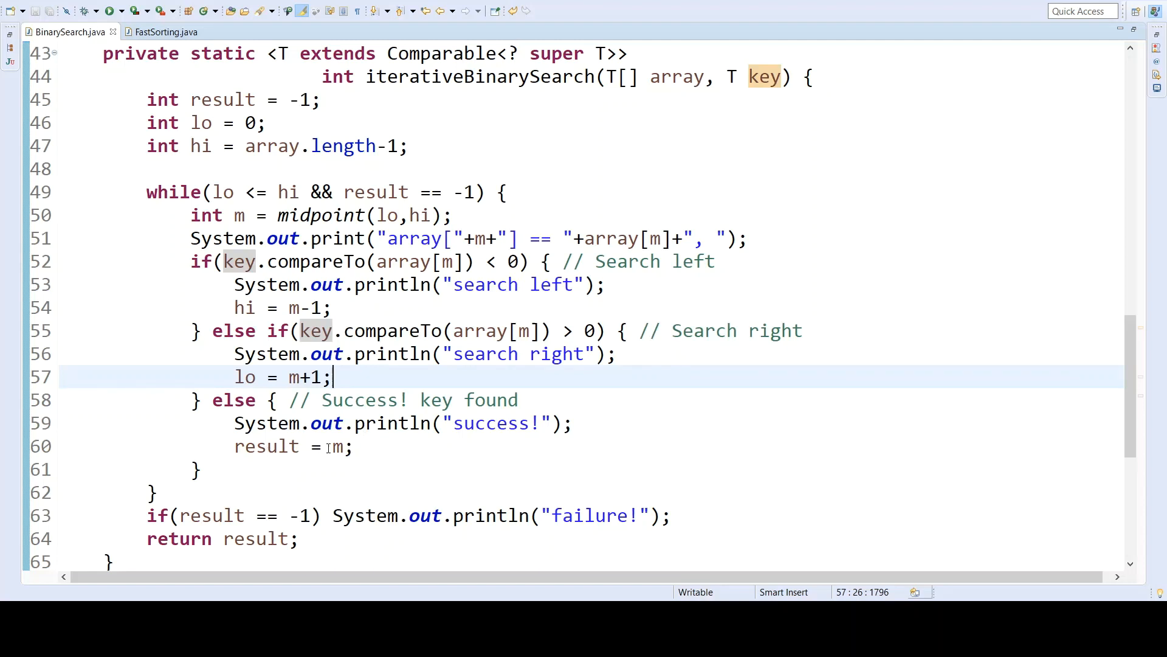
left_click(354, 446)
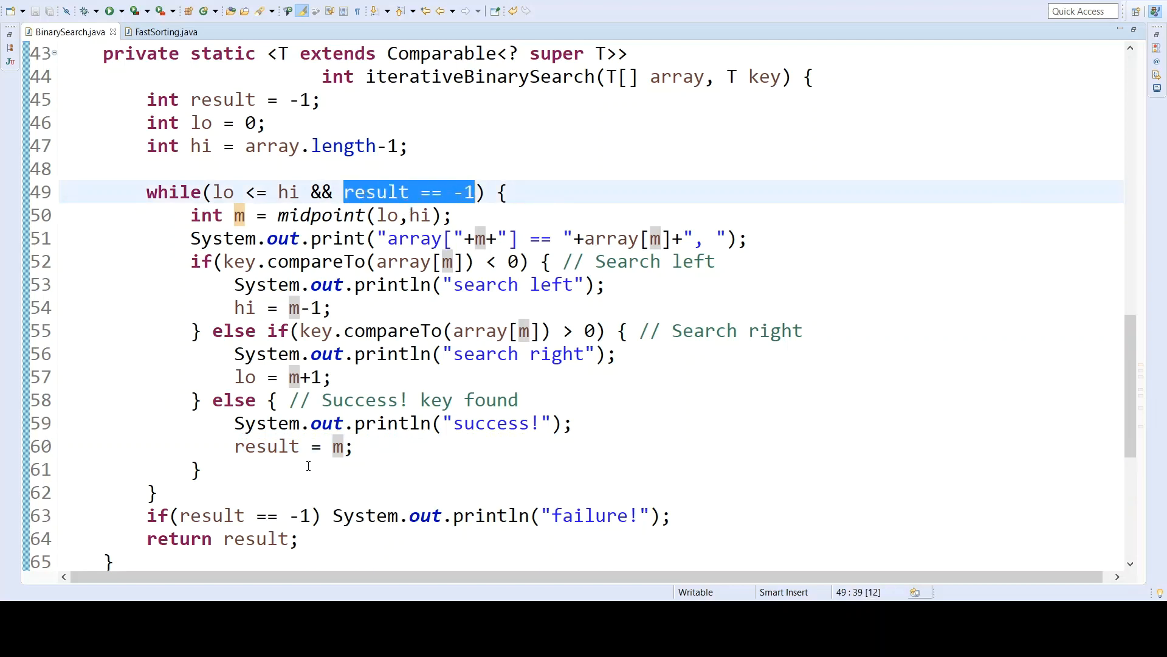
left_click(153, 492)
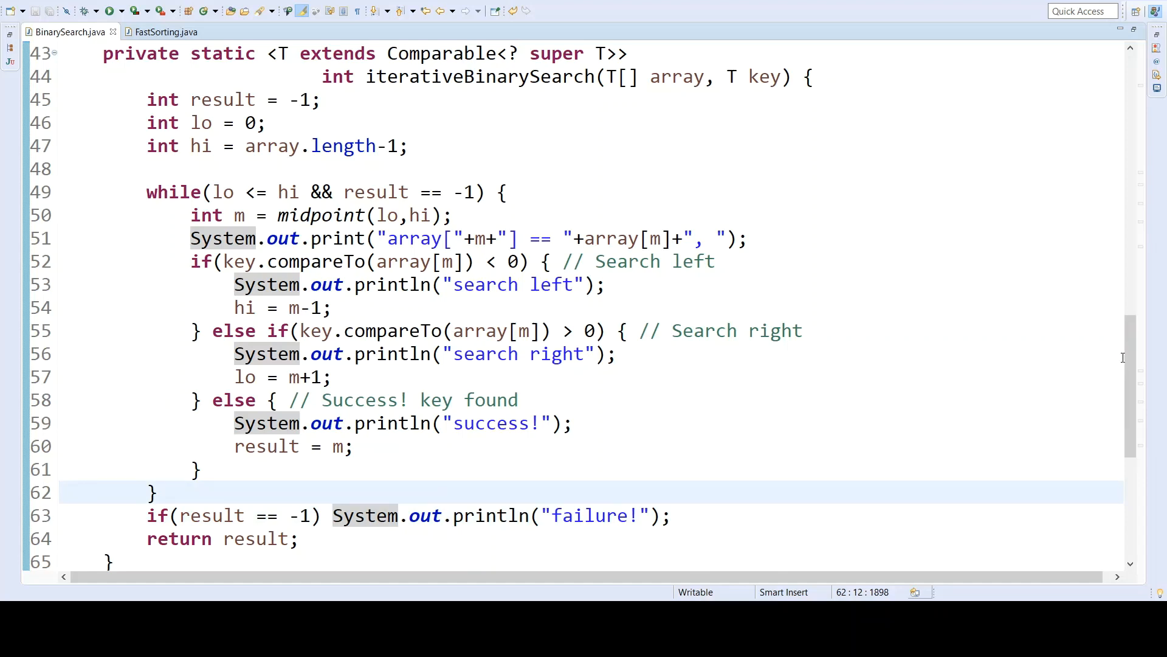
Step: Run main calling iterativeBinarySearch twice: key 23 succeeds at array[5], 90 ends in failure
scroll("up", 3)
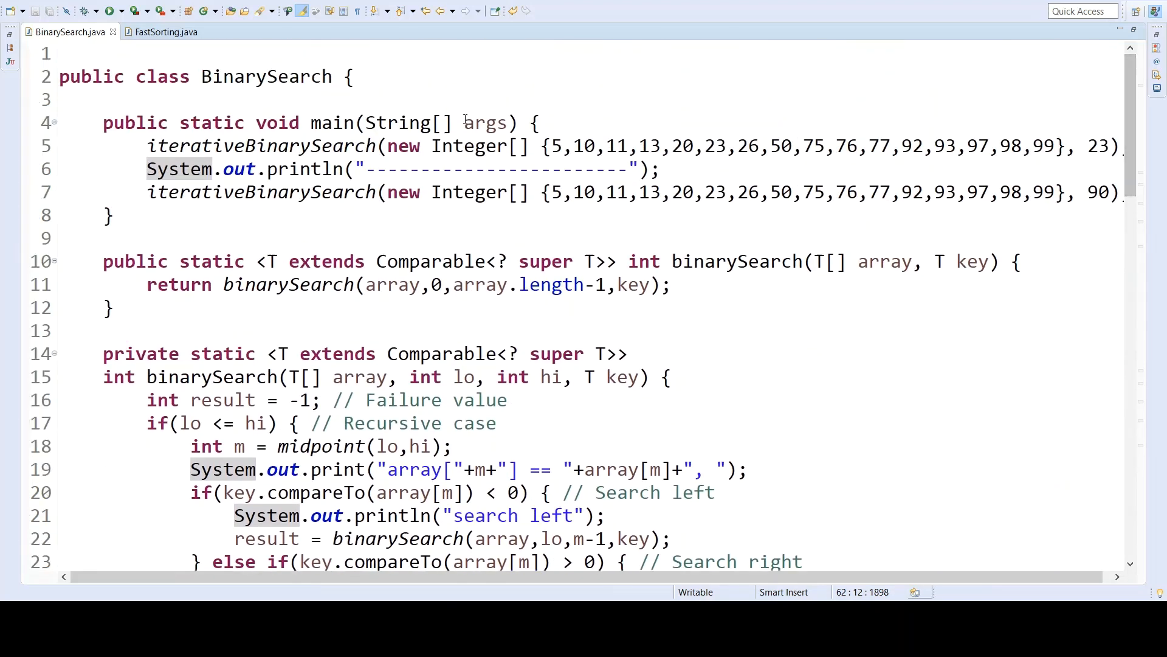
left_click(539, 122)
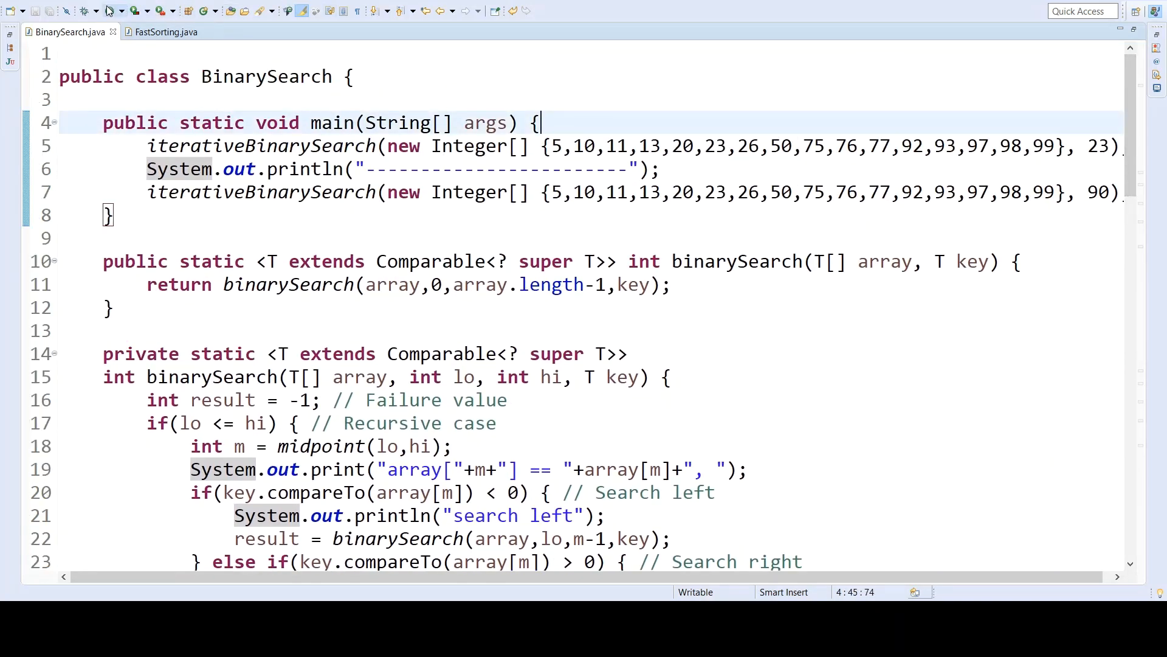
left_click(110, 11)
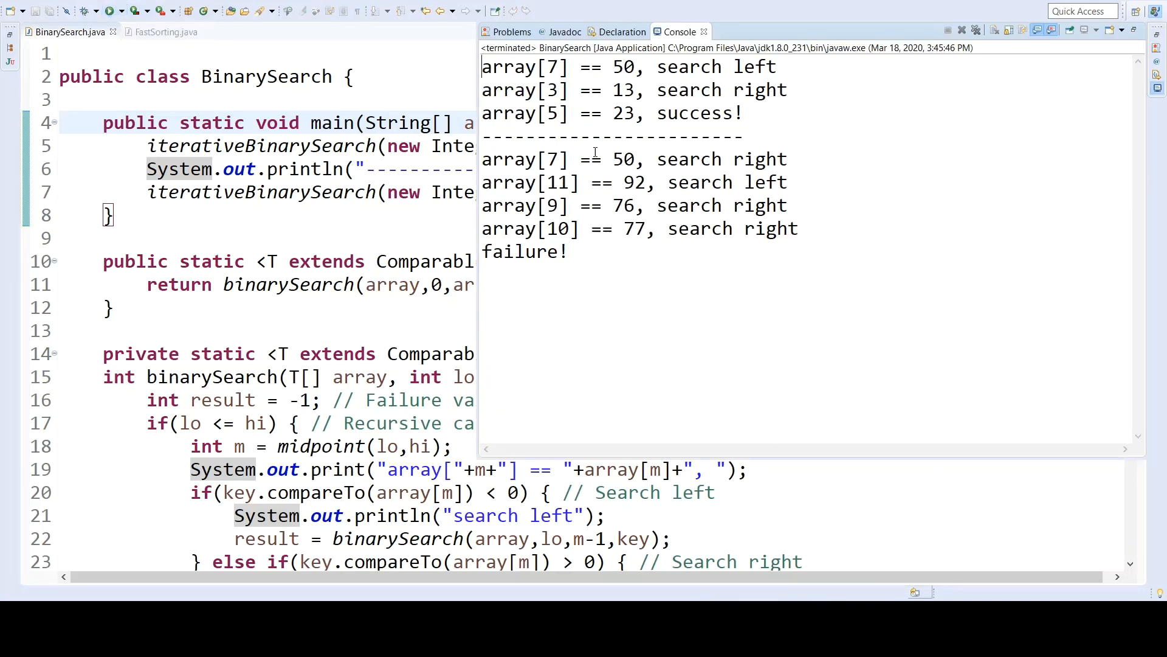
mouse_move(715, 78)
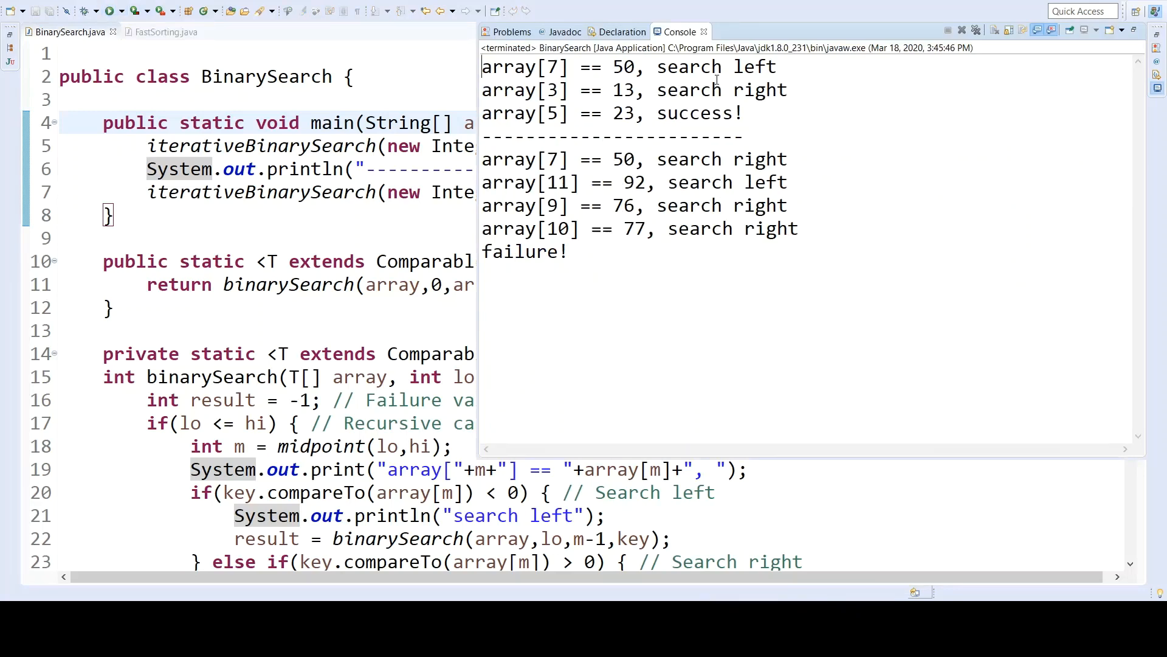